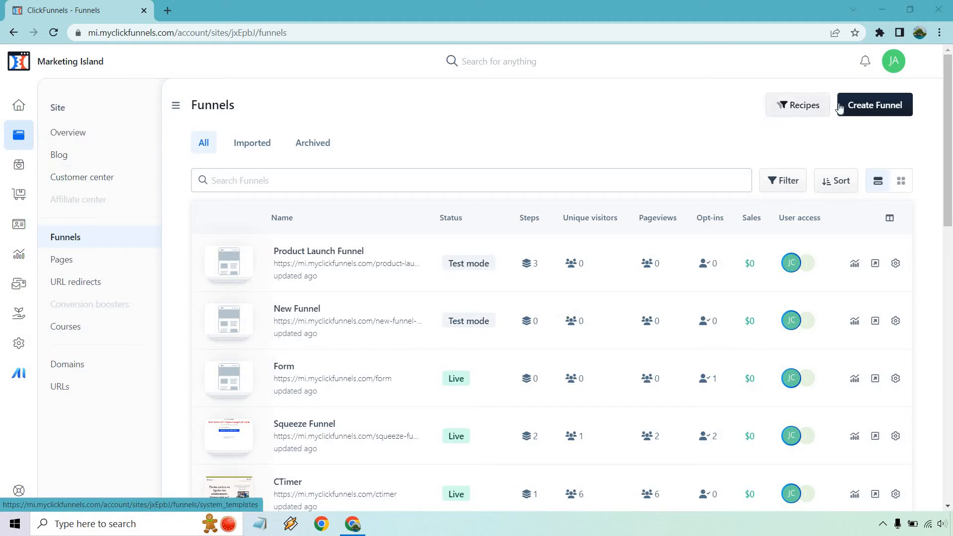
- Begin a new funnel and choose the Lead Magnet Funnel template from the gallery, showing its preview
click(873, 104)
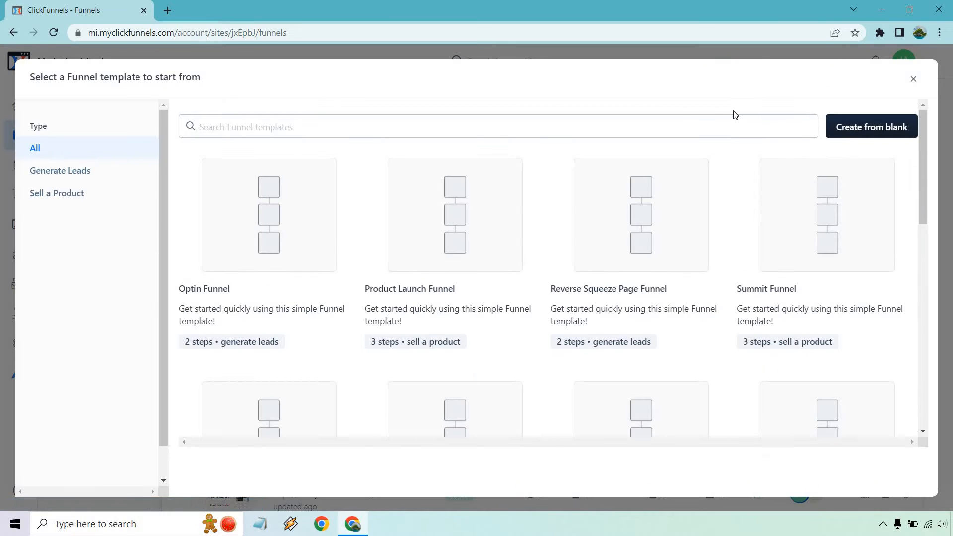
mouse_move(640, 214)
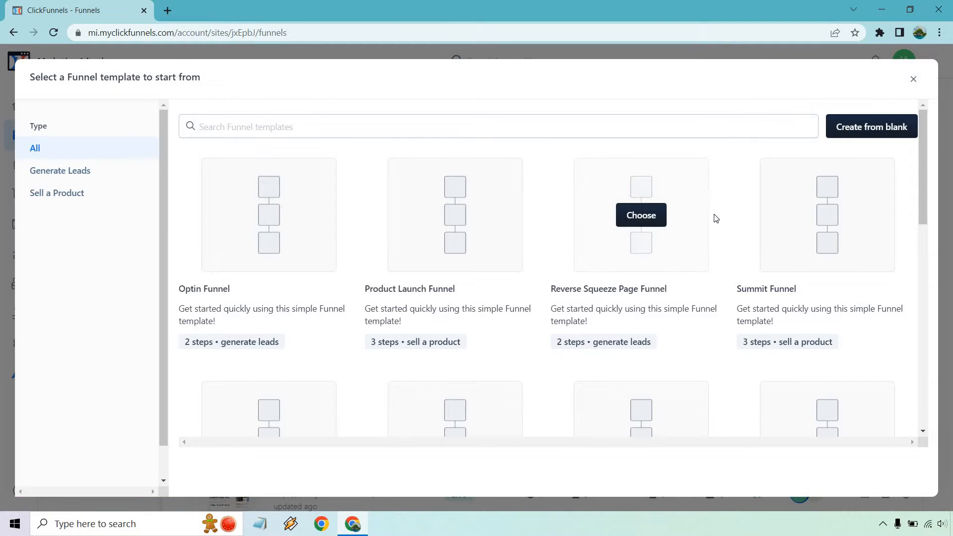
scroll(down, 3)
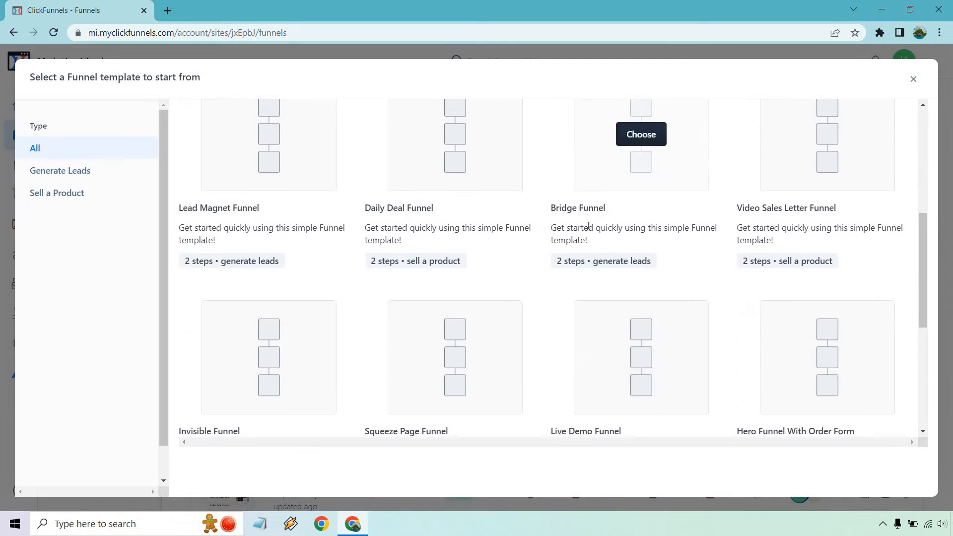
scroll(down, 3)
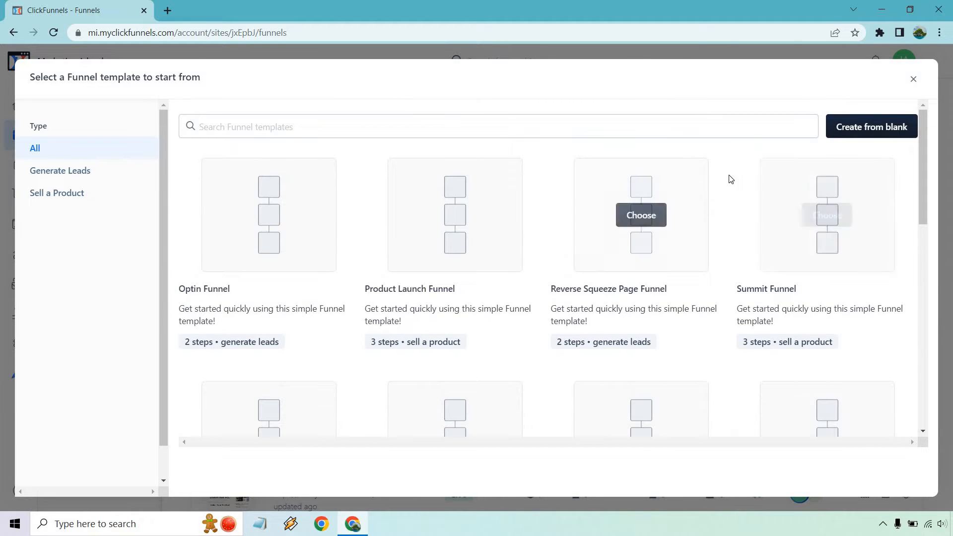
scroll(down, 3)
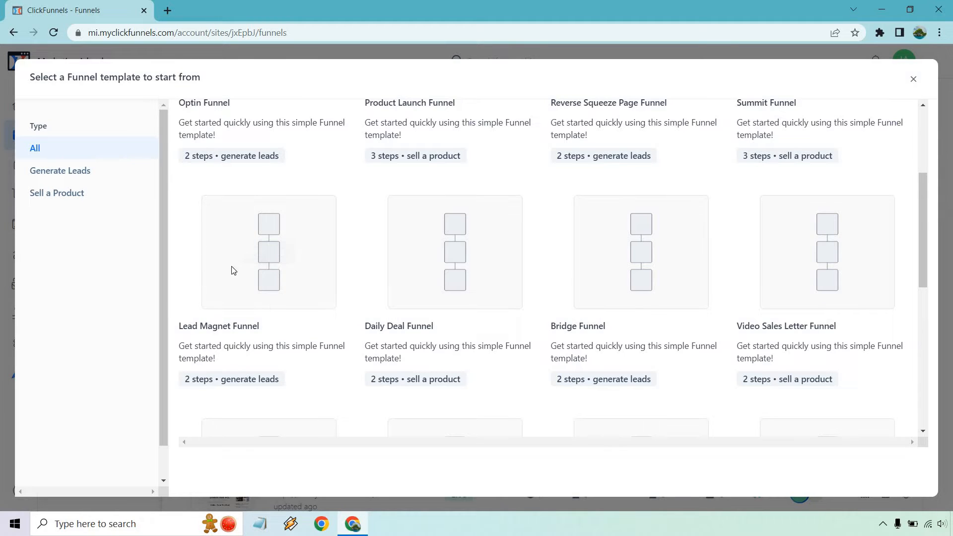
mouse_move(268, 251)
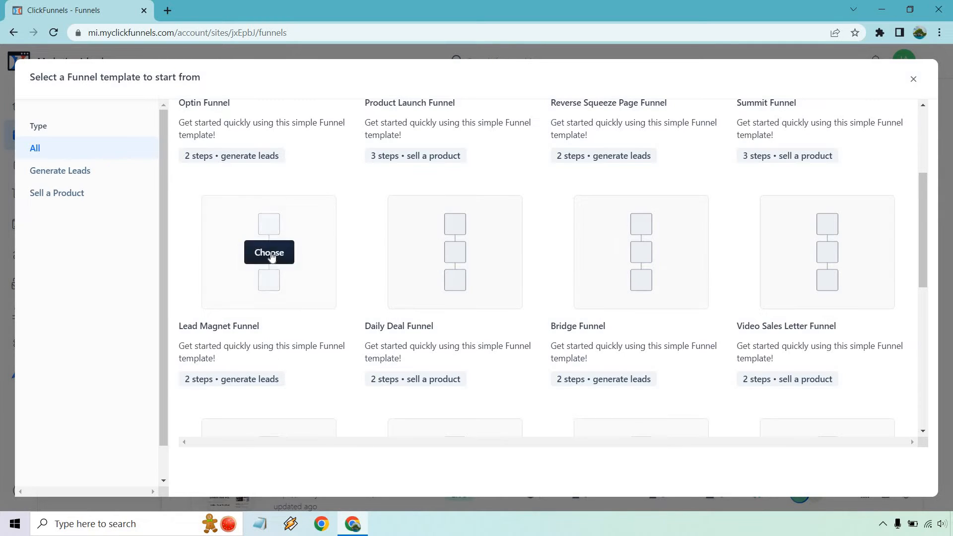
click(268, 252)
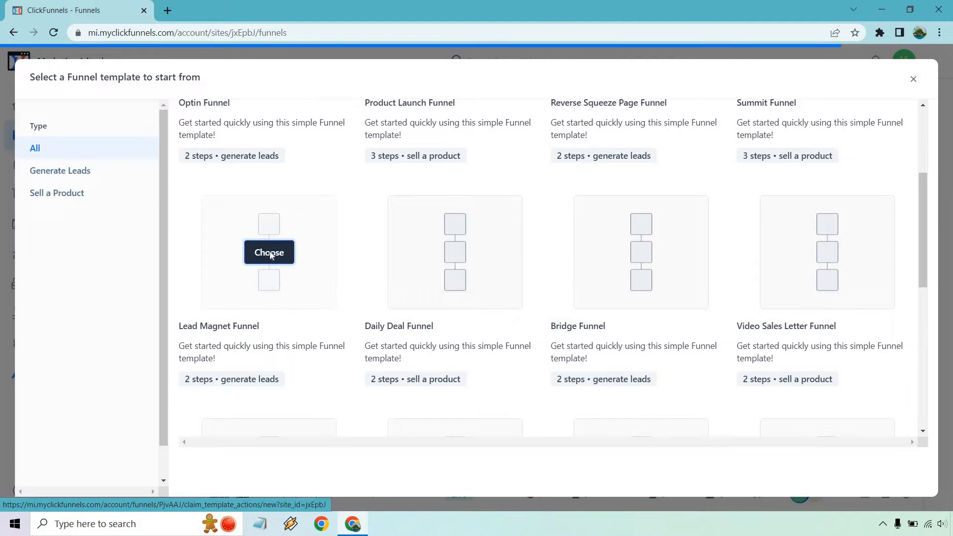
click(269, 252)
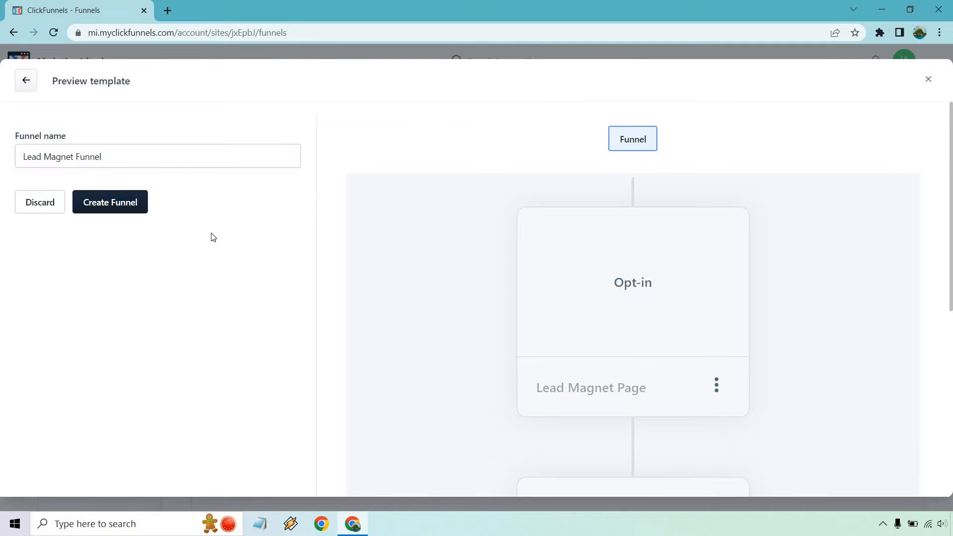
mouse_move(486, 264)
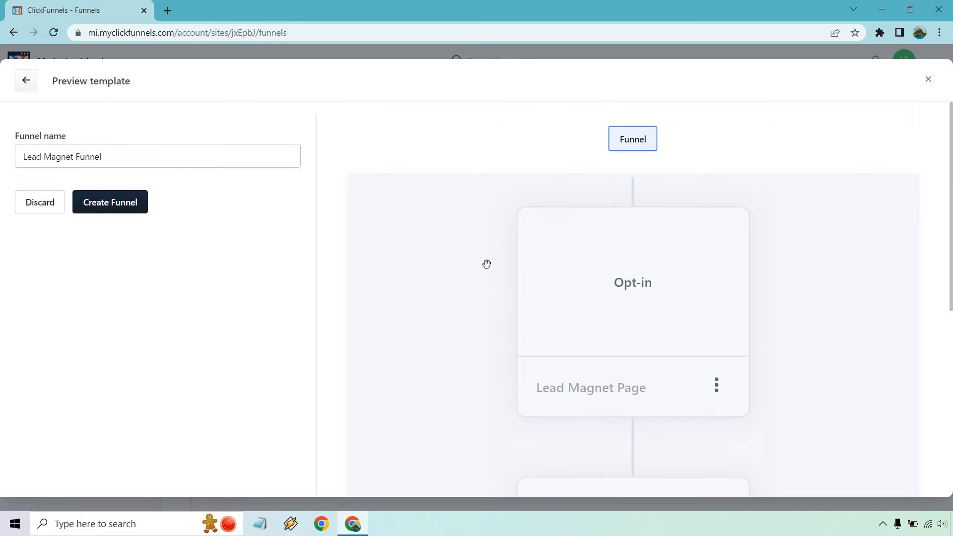
- Create the funnel, keeping the name Lead Magnet Funnel
click(109, 201)
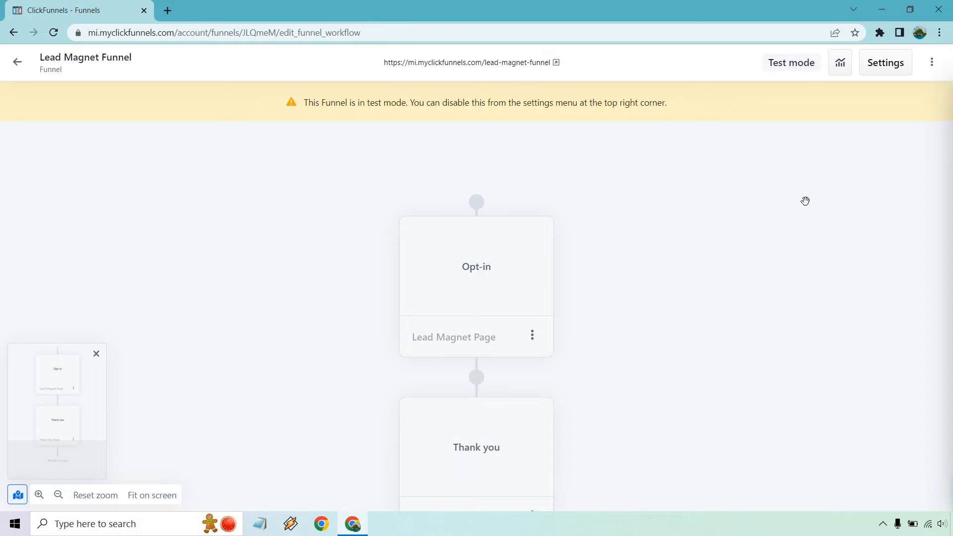
scroll(down, 3)
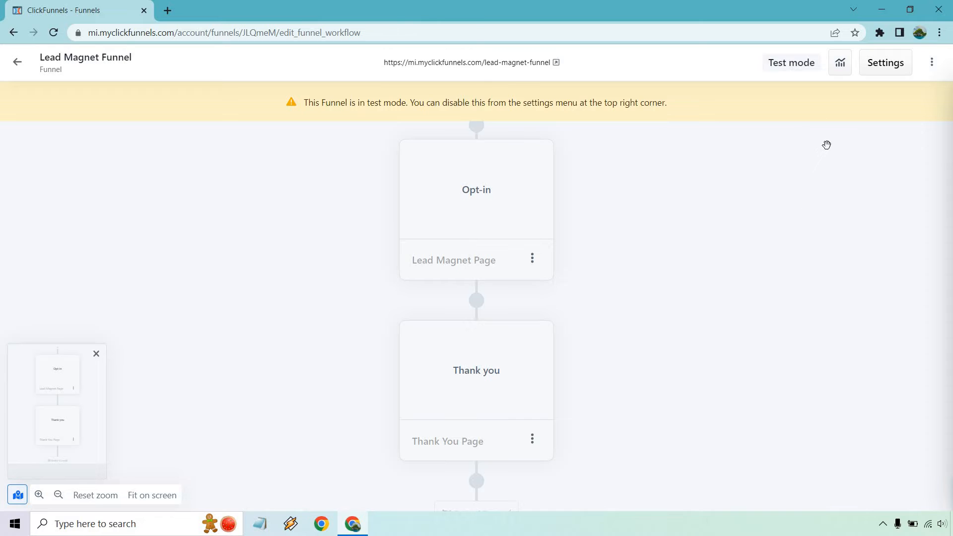
mouse_move(31, 137)
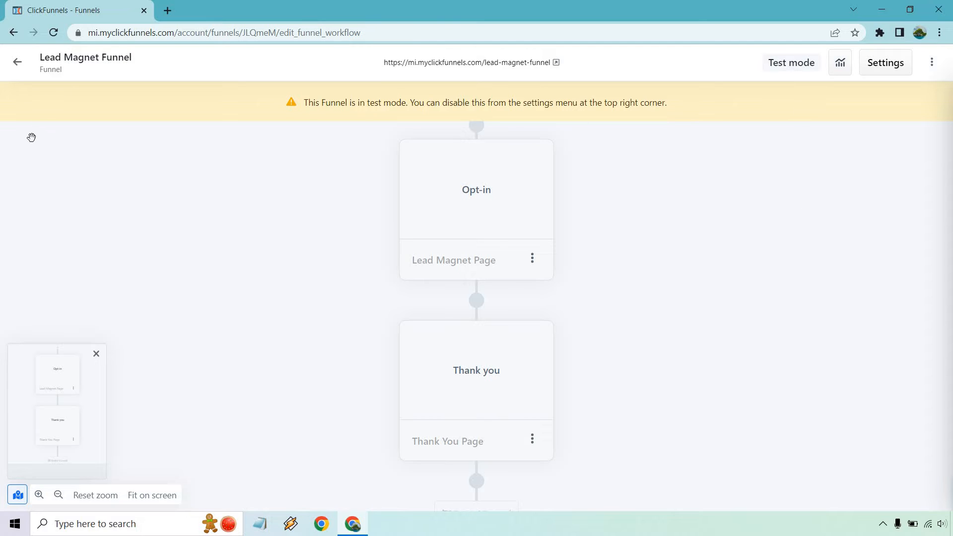
mouse_move(90, 172)
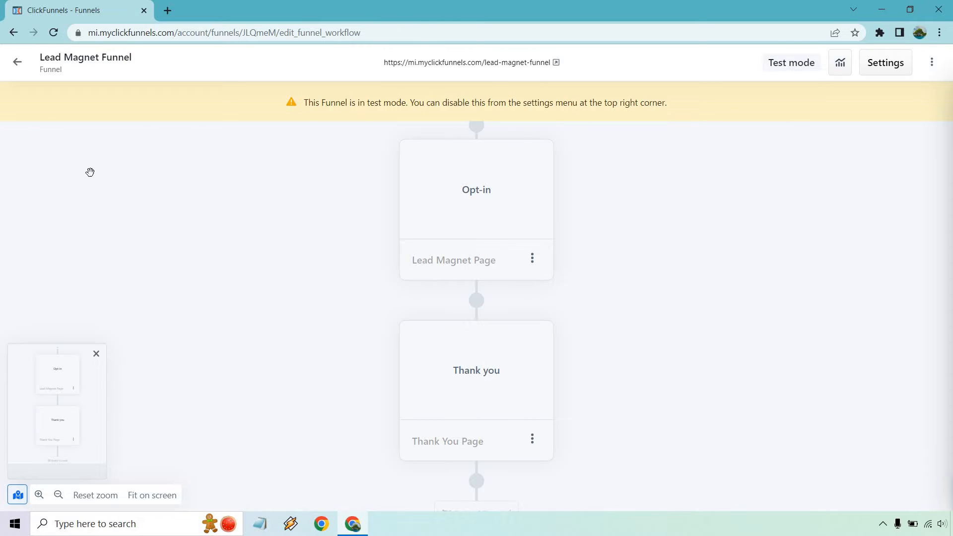
mouse_move(184, 175)
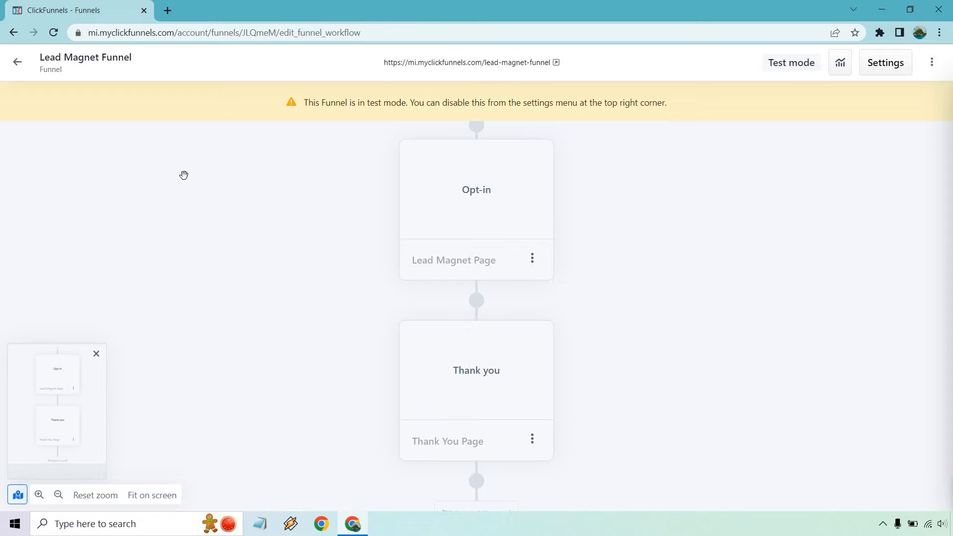
mouse_move(431, 172)
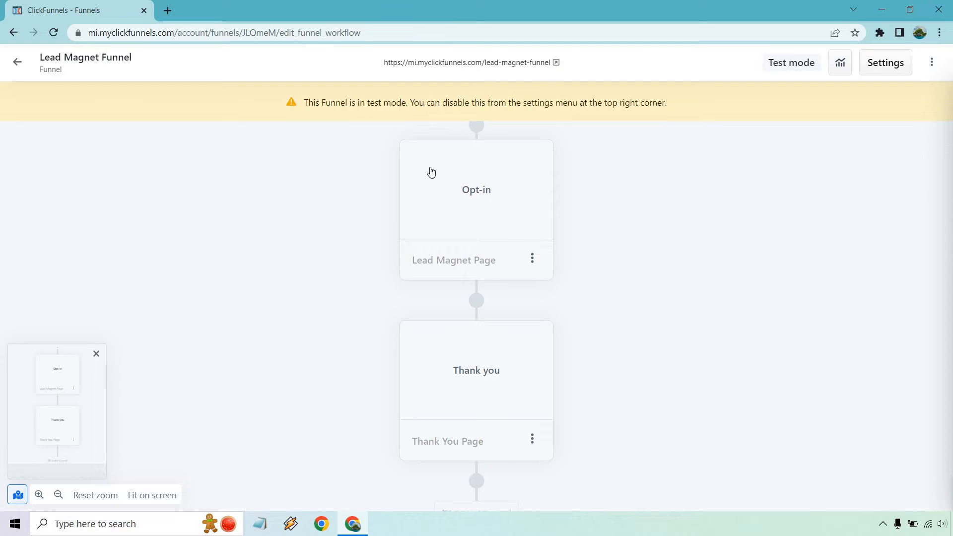
mouse_move(635, 175)
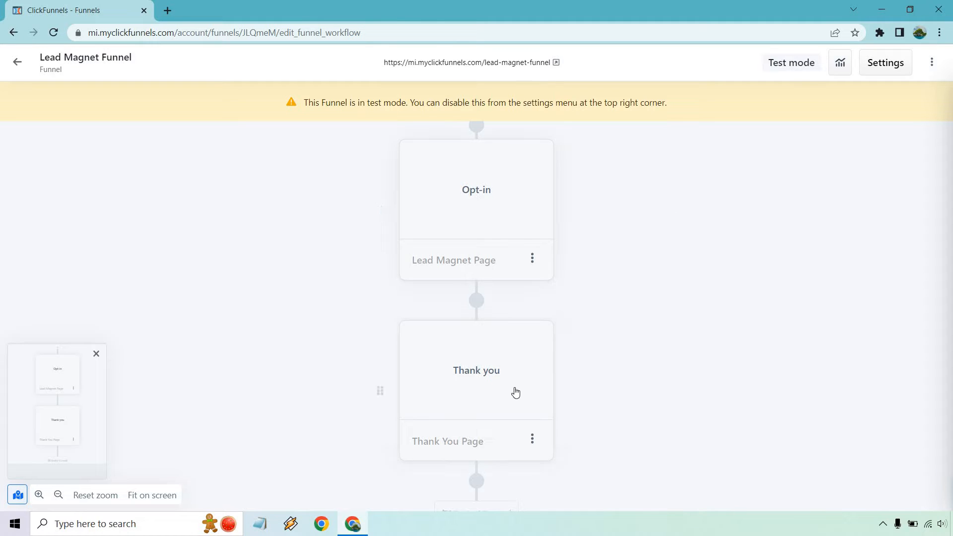
mouse_move(706, 346)
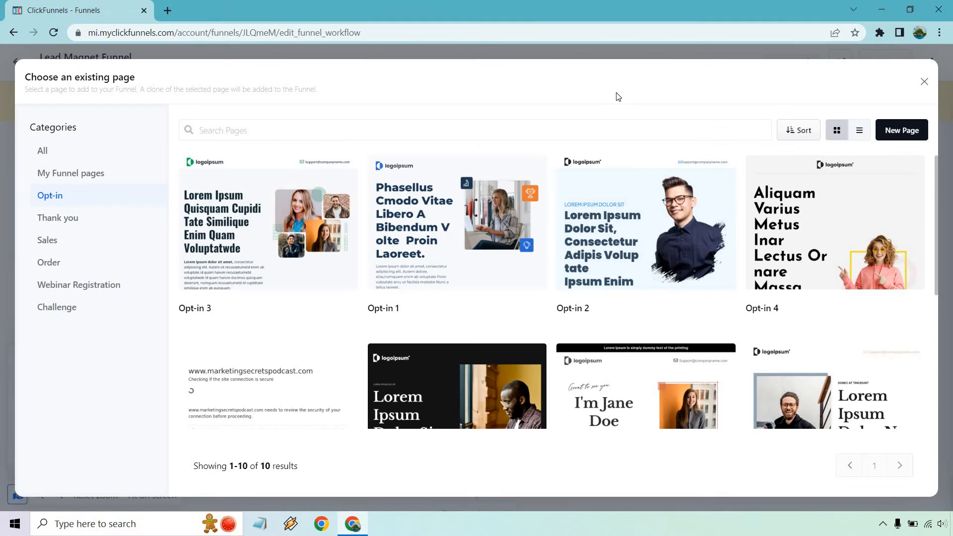
mouse_move(870, 117)
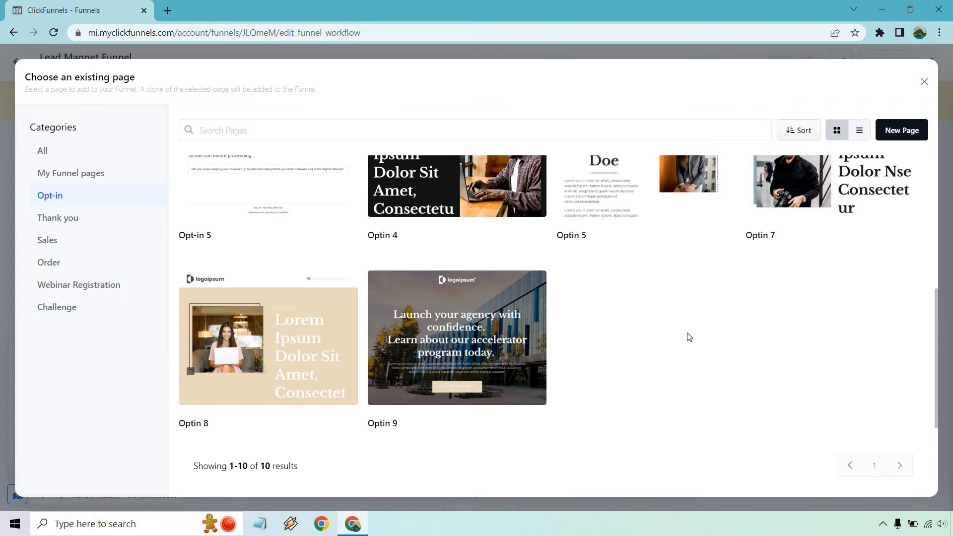
mouse_move(267, 338)
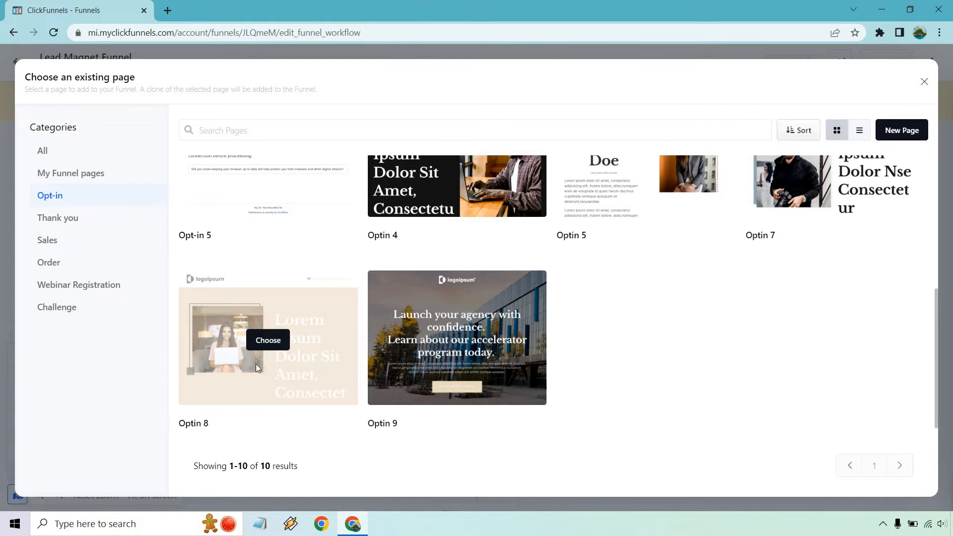
- Create the Opt-in page from the Optin 8 design as New Lead Gen at /new-lead-gen
click(267, 340)
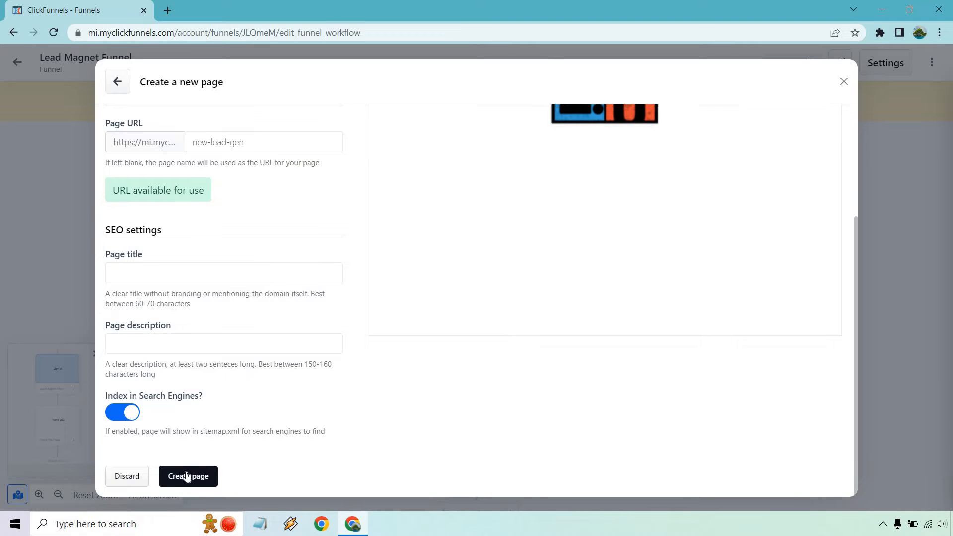
click(188, 476)
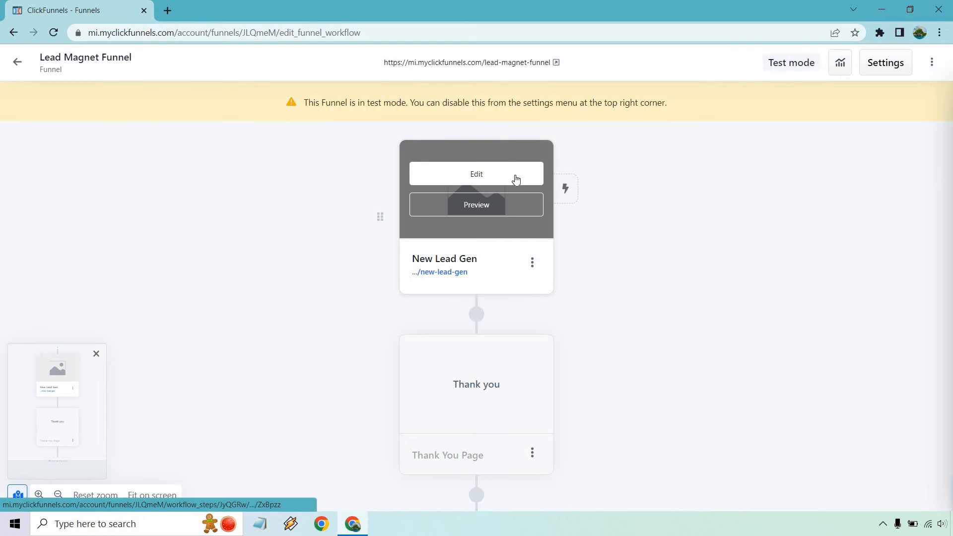
click(476, 174)
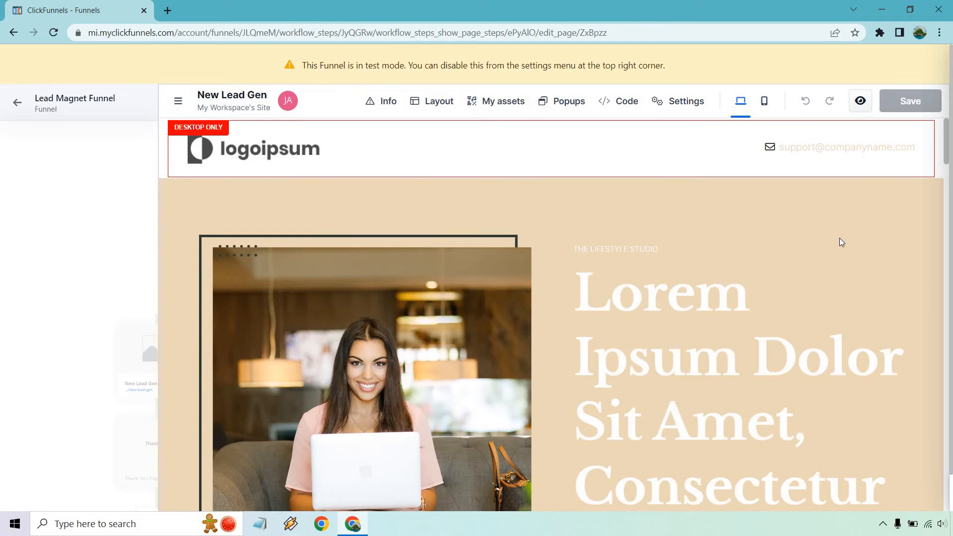
scroll(down, 3)
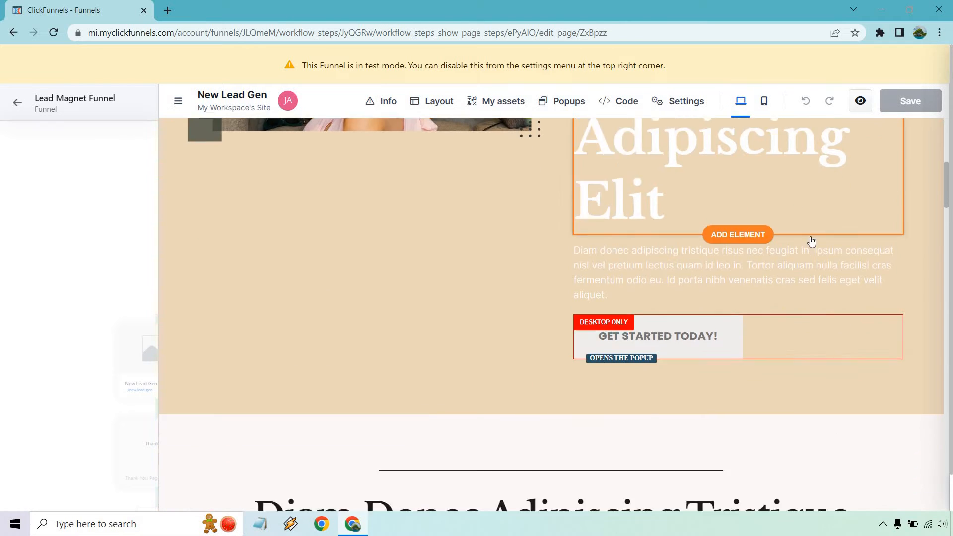
scroll(down, 3)
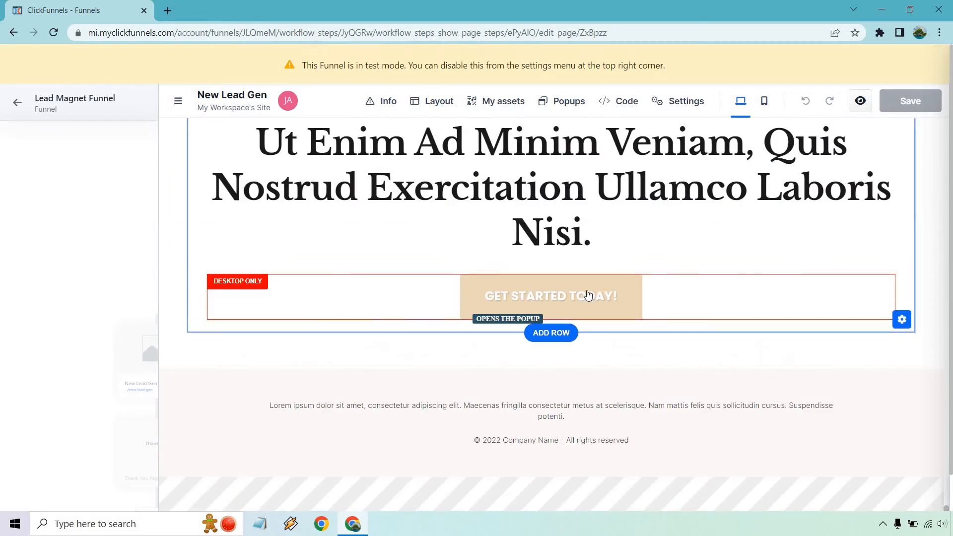
scroll(down, 3)
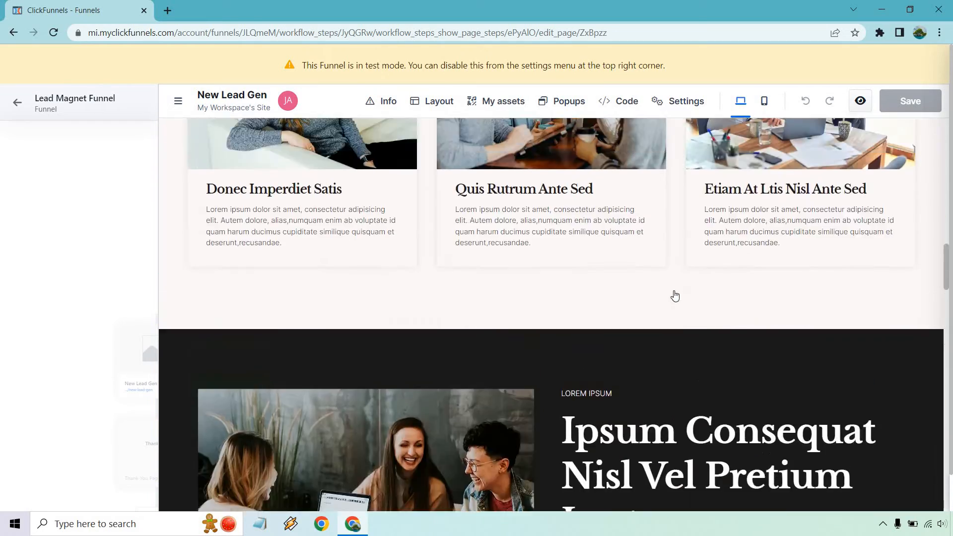
scroll(down, 3)
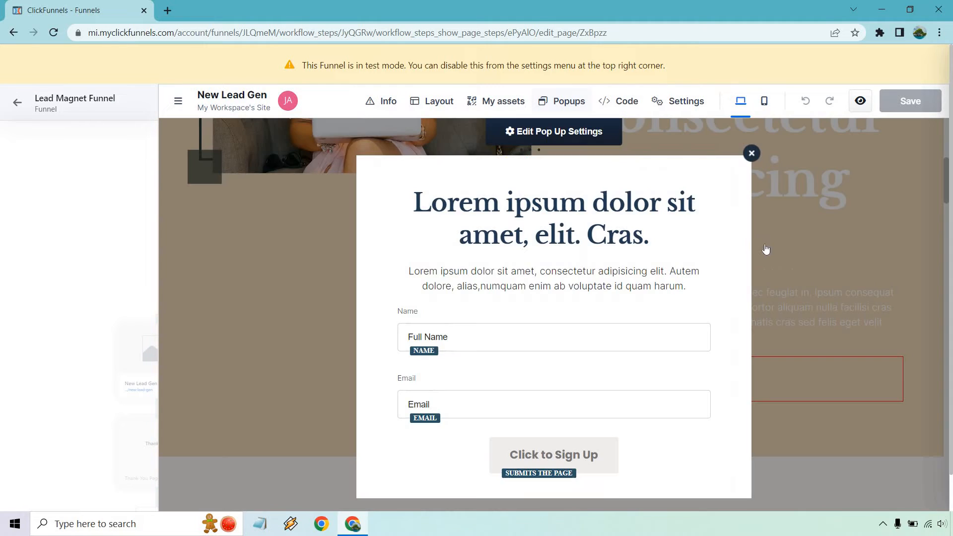
mouse_move(790, 251)
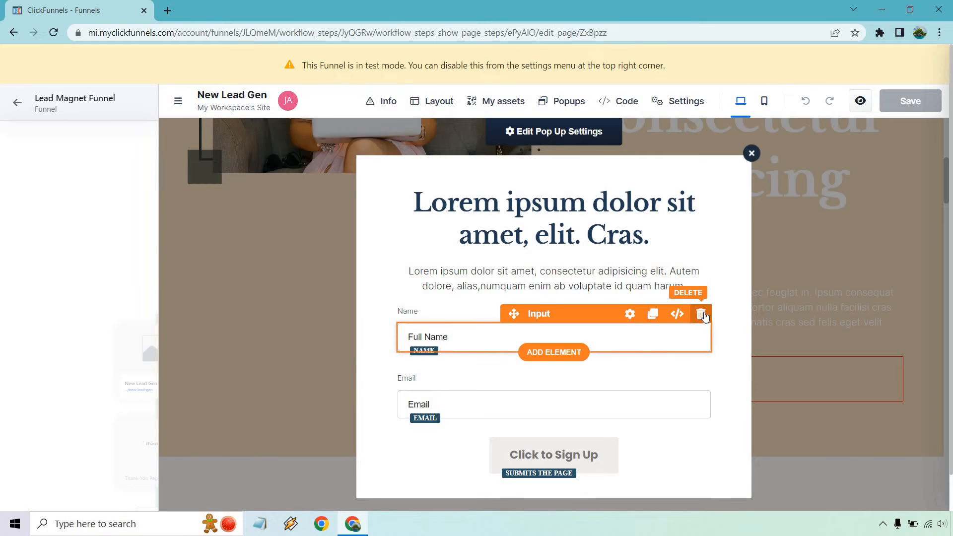
- Delete the Full Name field and the Name and Email labels, leaving only the email input
click(702, 315)
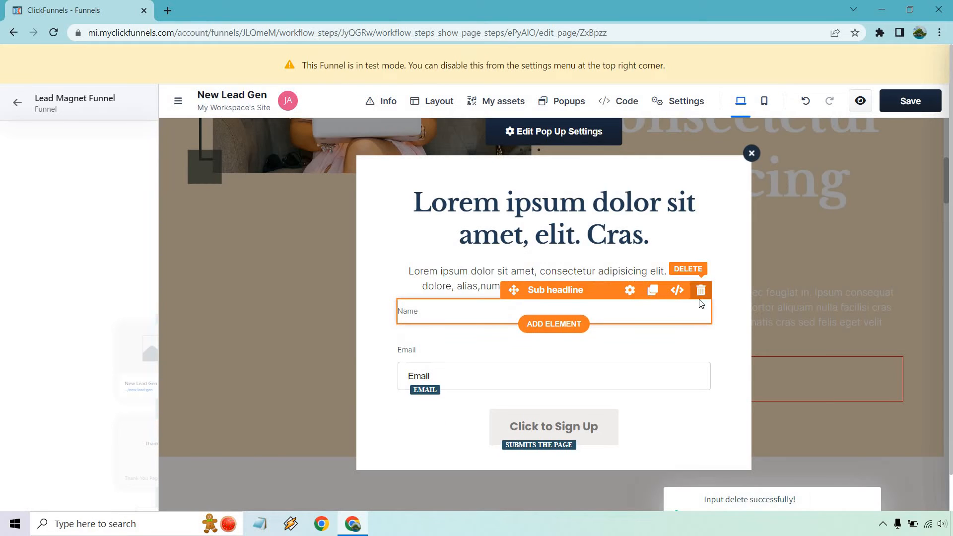
click(700, 290)
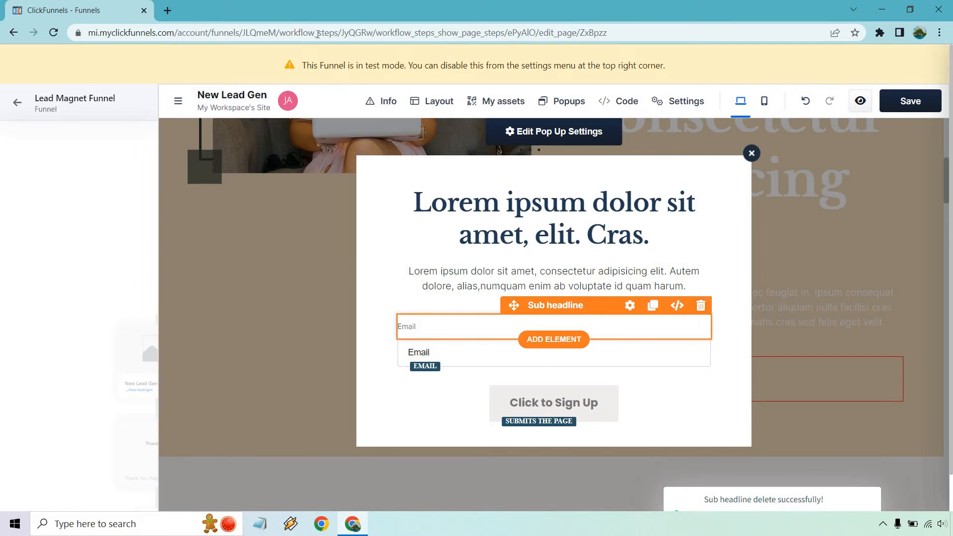
mouse_move(700, 306)
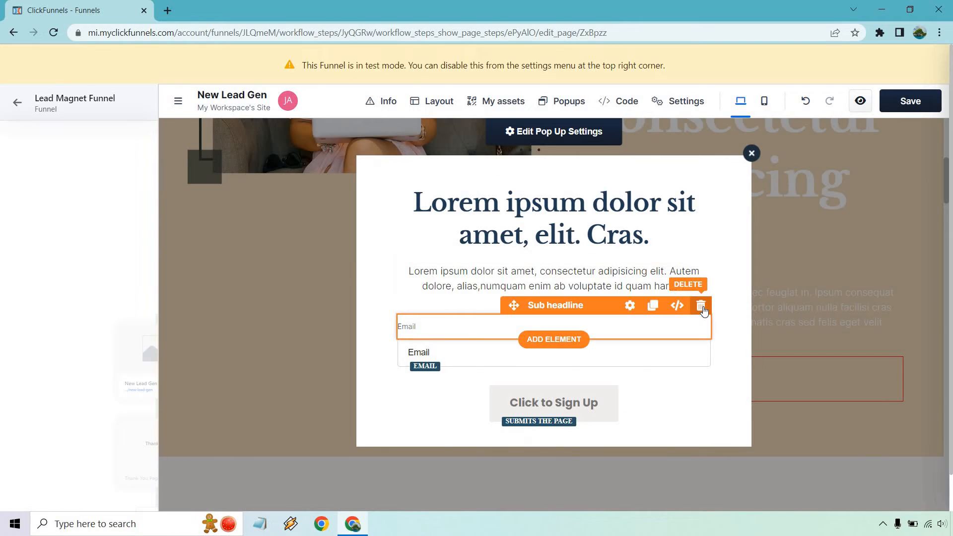
click(701, 306)
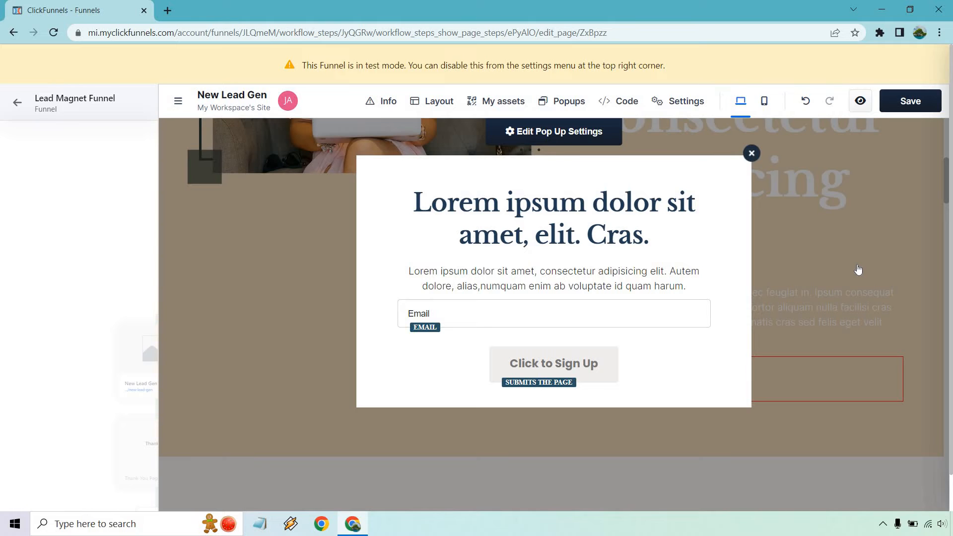
mouse_move(612, 296)
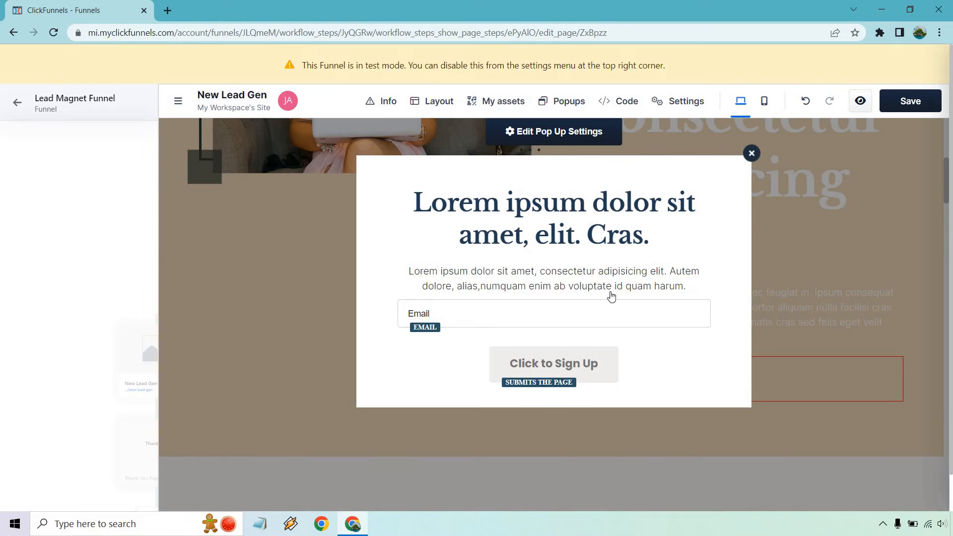
click(553, 363)
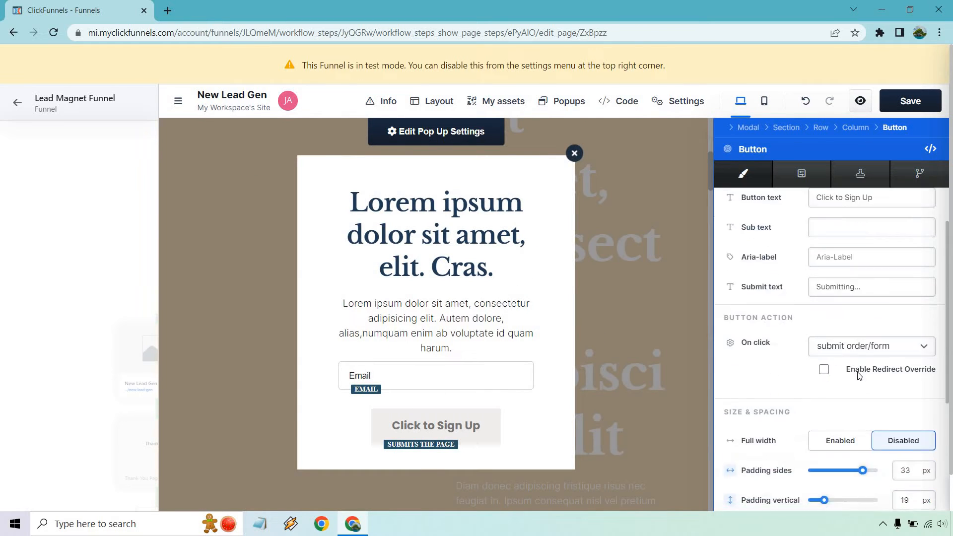
- Keep the sign-up button's On click as submit order/form with the redirect override off
click(870, 345)
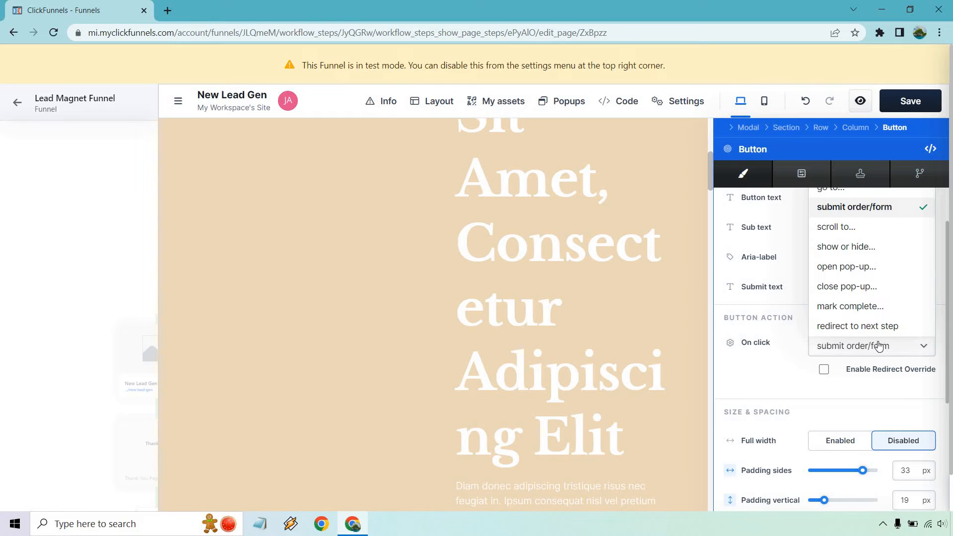
click(854, 207)
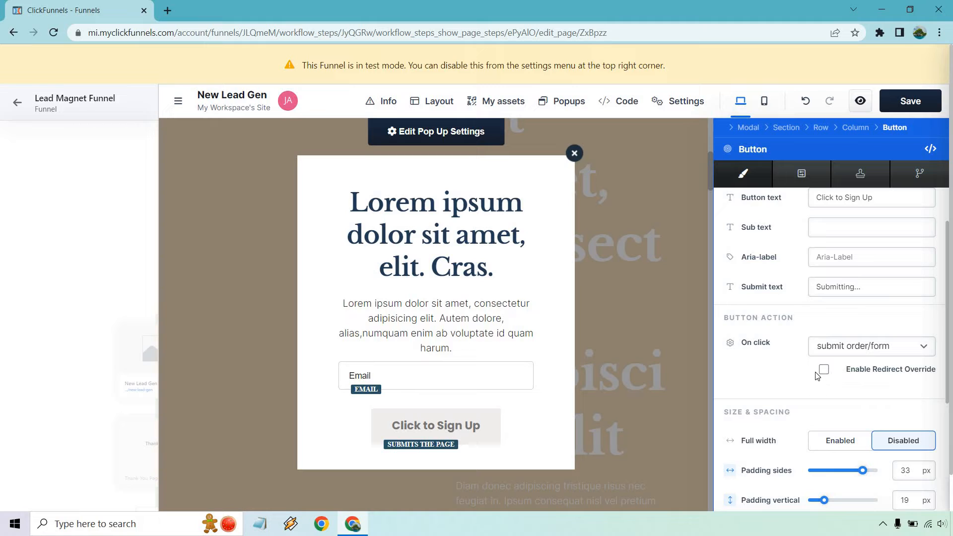
click(824, 369)
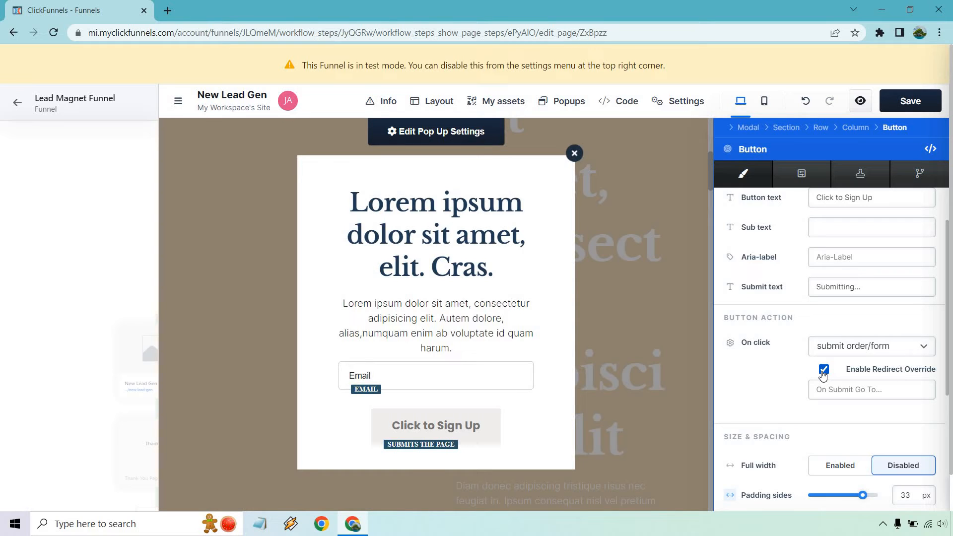
click(823, 371)
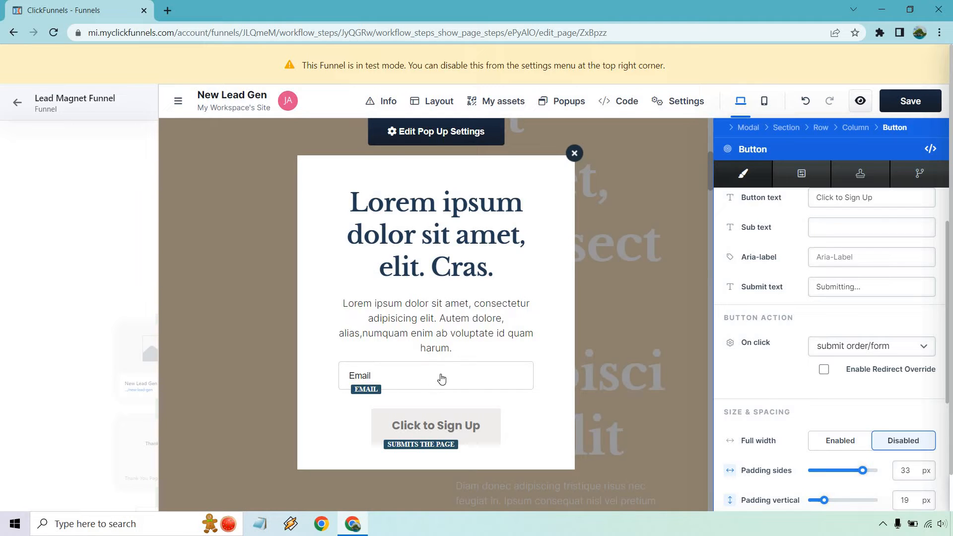
- Label the email field 'Enter Your Best Email Address' and keep its input type Email Address
click(435, 375)
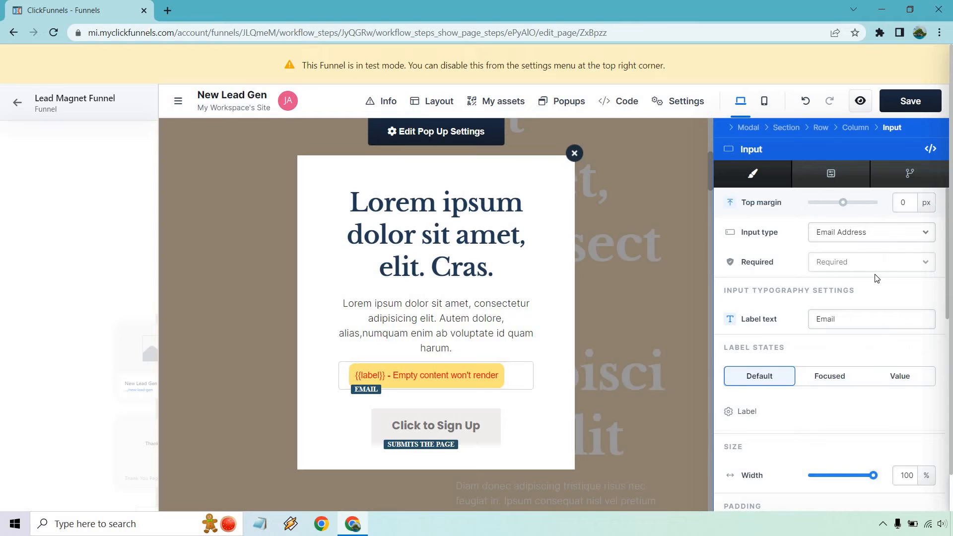
click(870, 318)
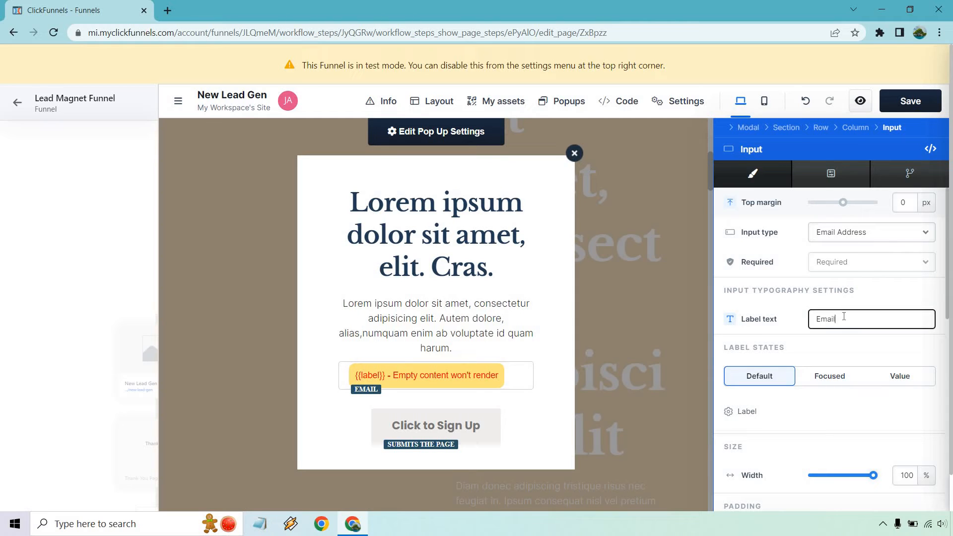
text(Enter)
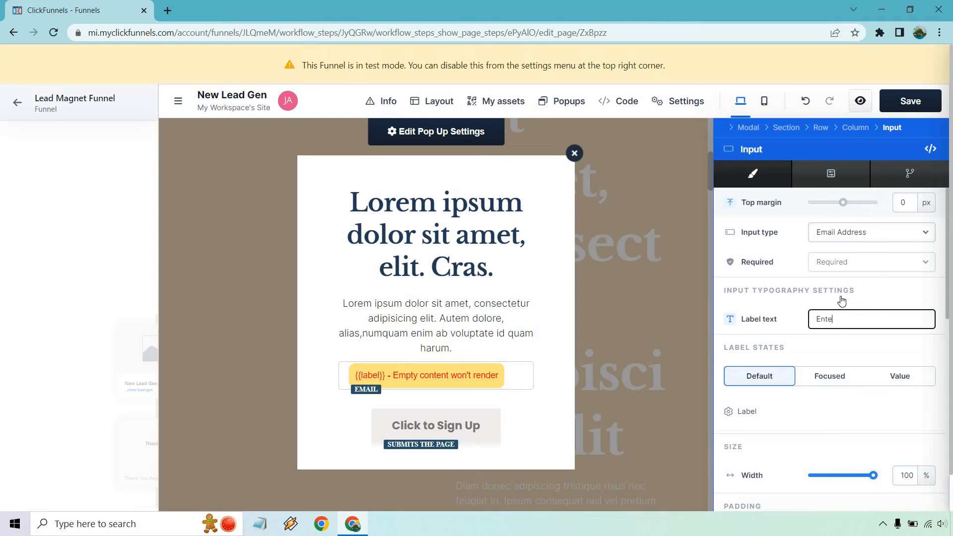
text(Enter Your Best E)
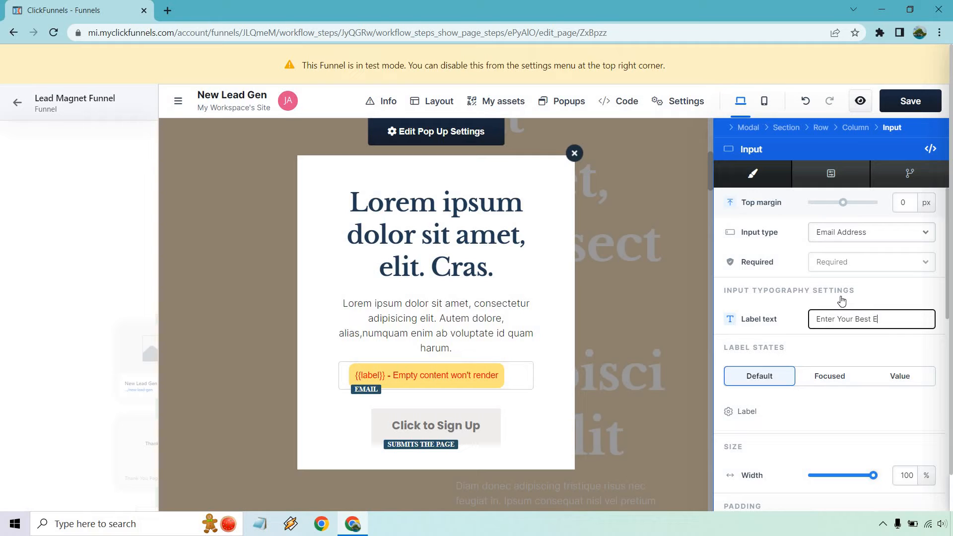
text(mail Address)
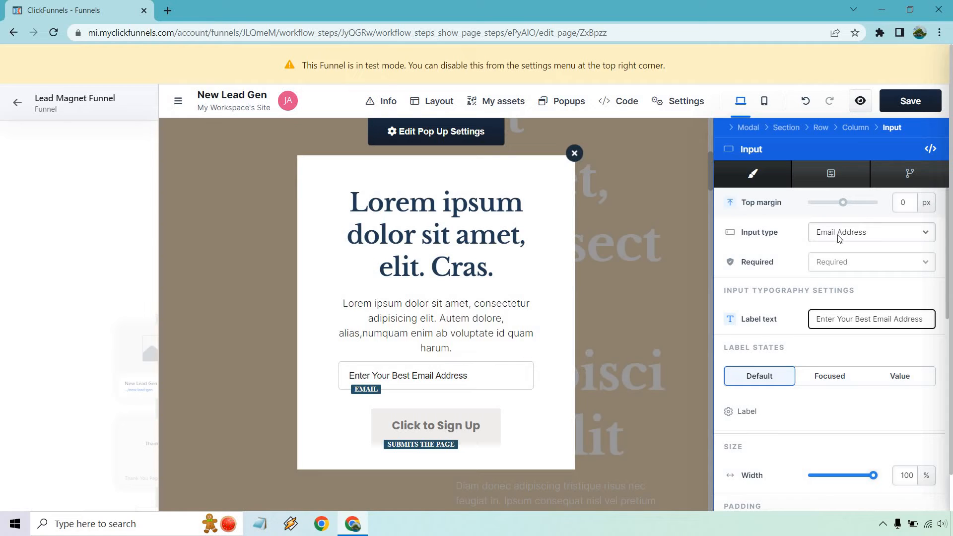
click(871, 231)
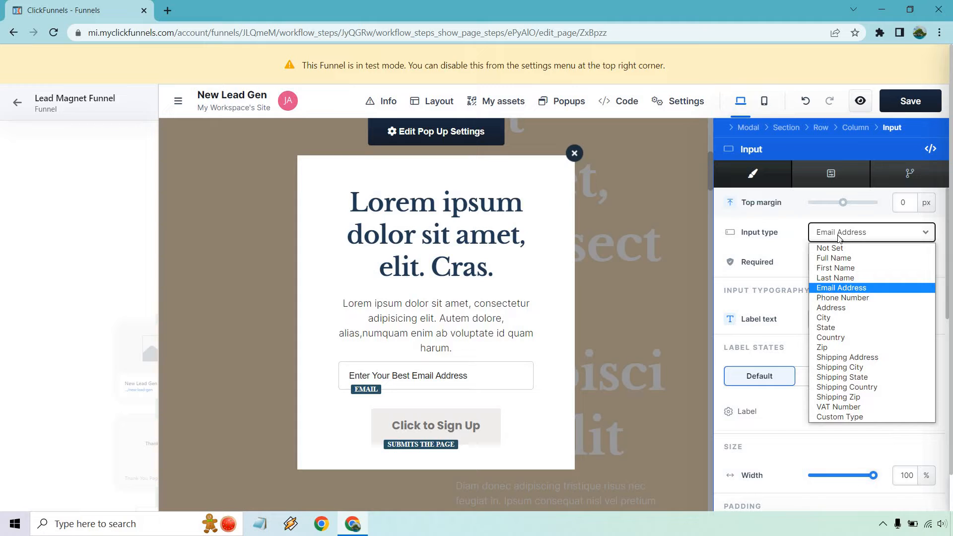
click(840, 288)
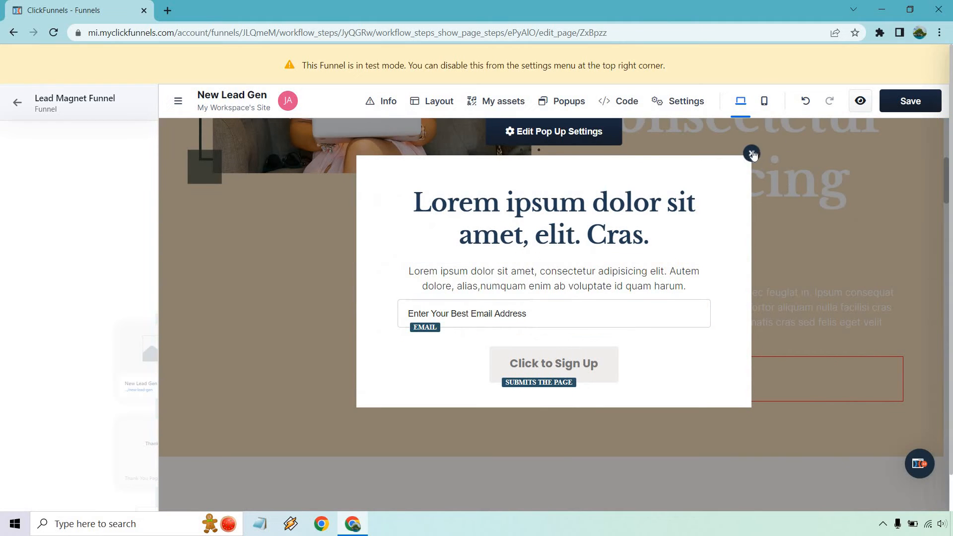
- Close the popup and review the opt-in page's hero section before saving
click(752, 153)
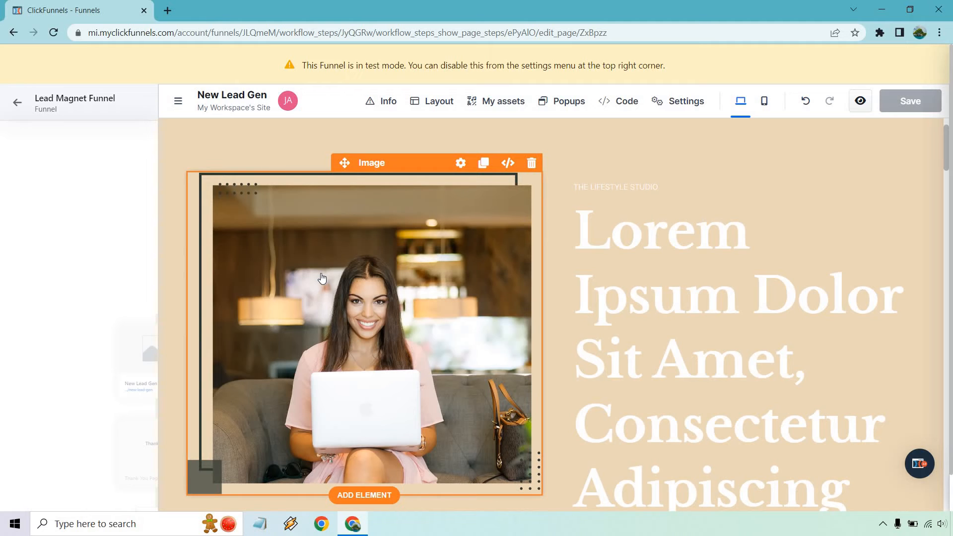
click(784, 254)
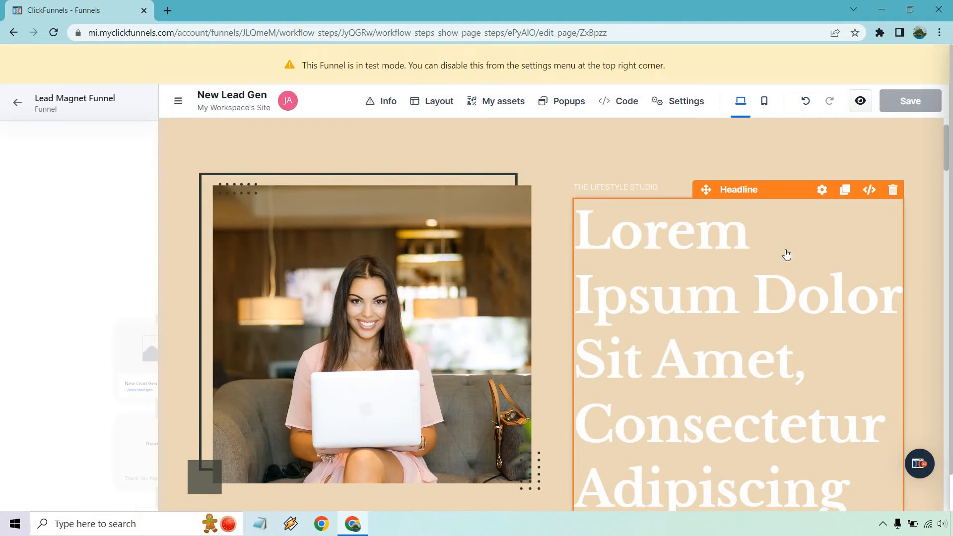
scroll(down, 3)
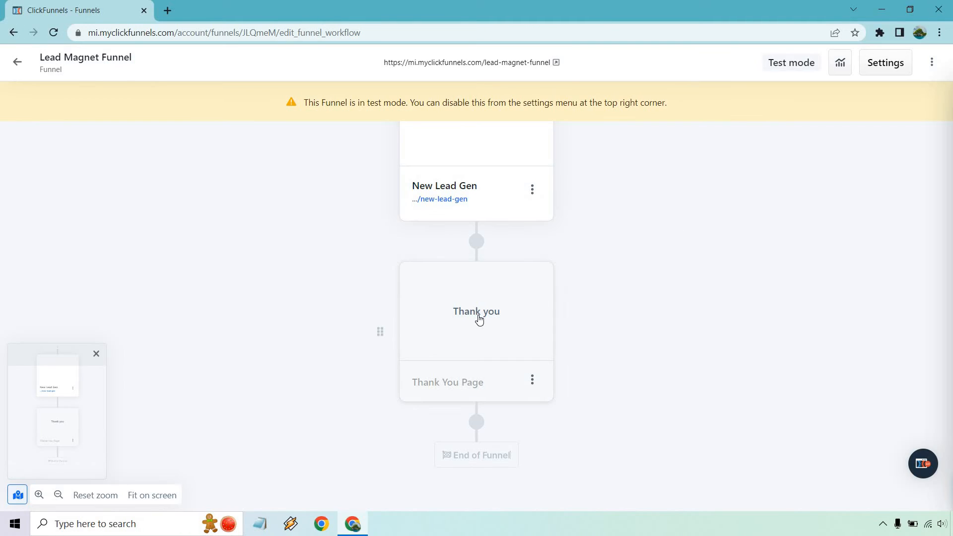
- Create the Thank you step's page as New TY at /new-ty
click(475, 311)
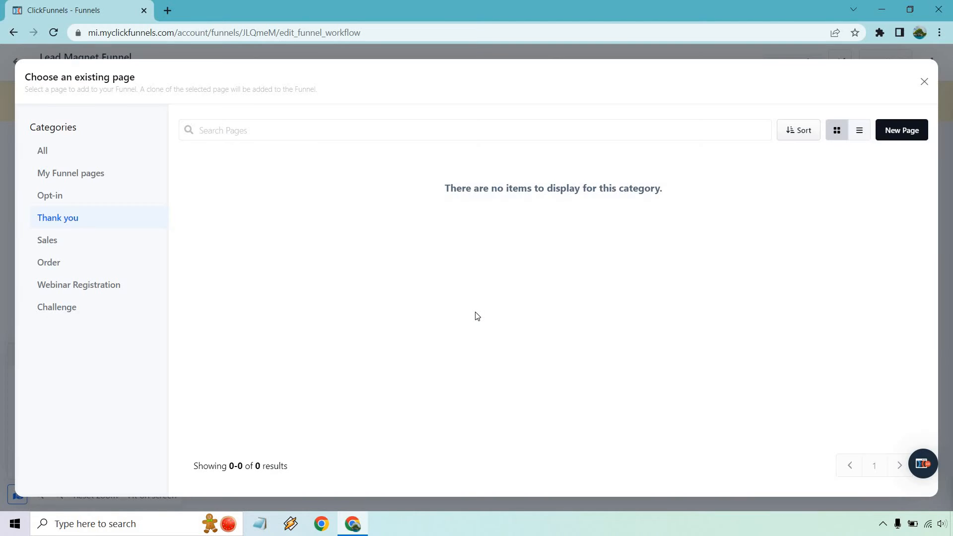
mouse_move(36, 240)
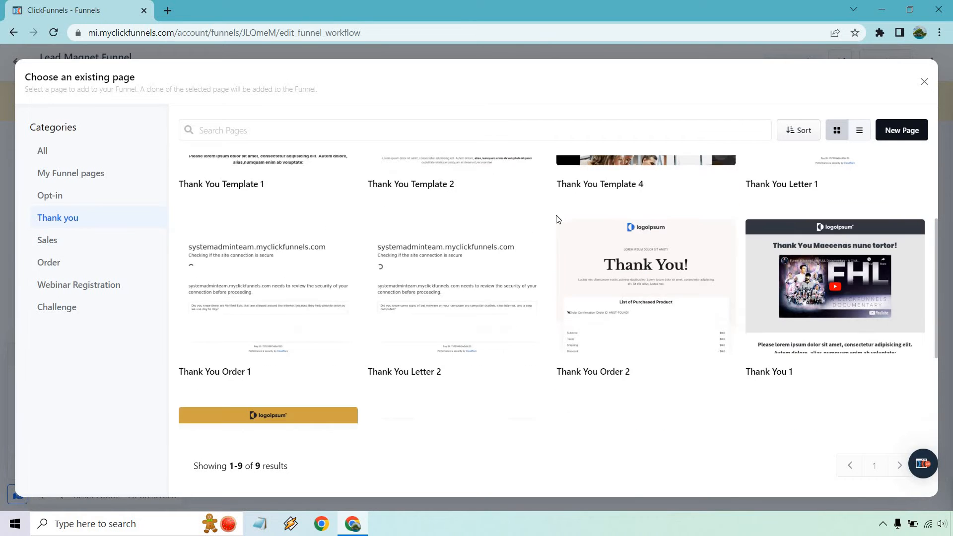
scroll(down, 3)
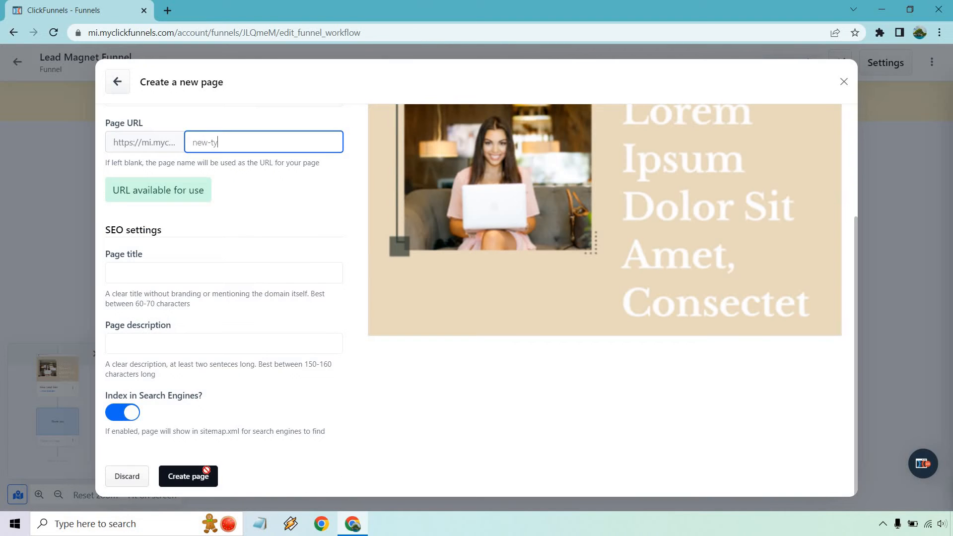
click(187, 475)
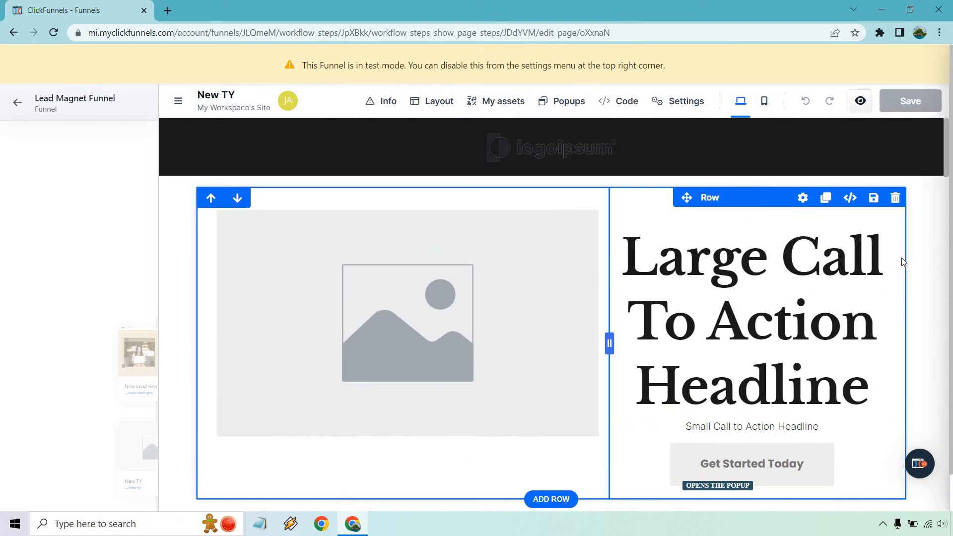
- Insert a Button element below the You're IN text
scroll(down, 3)
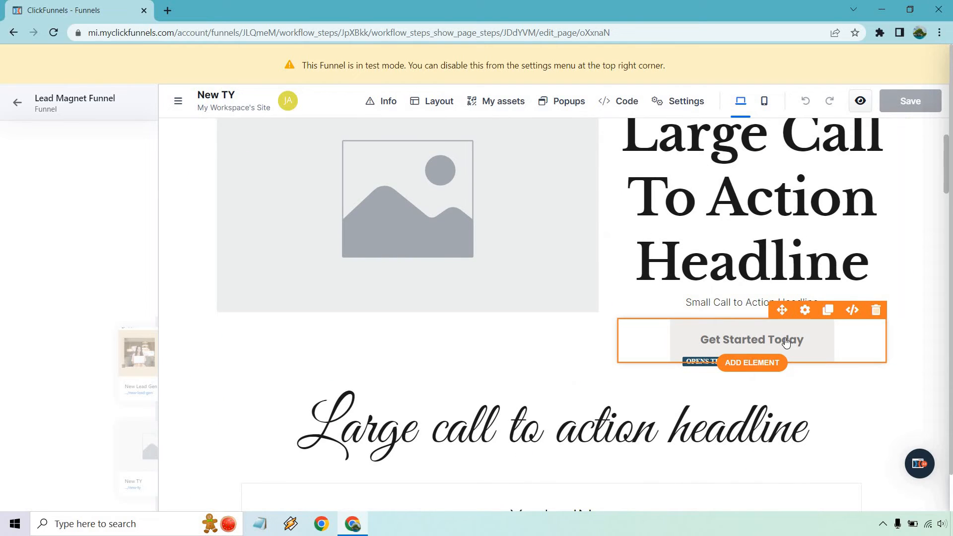
scroll(down, 3)
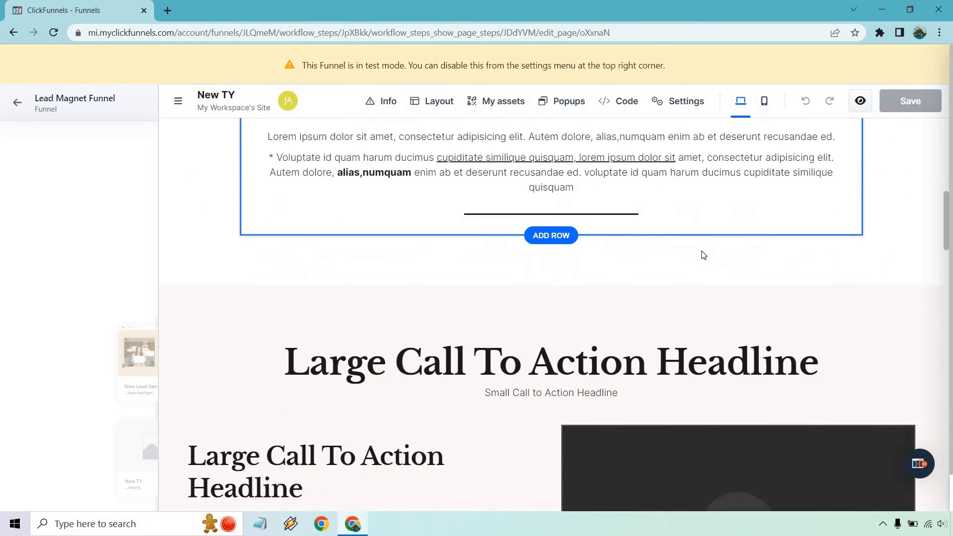
scroll(down, 3)
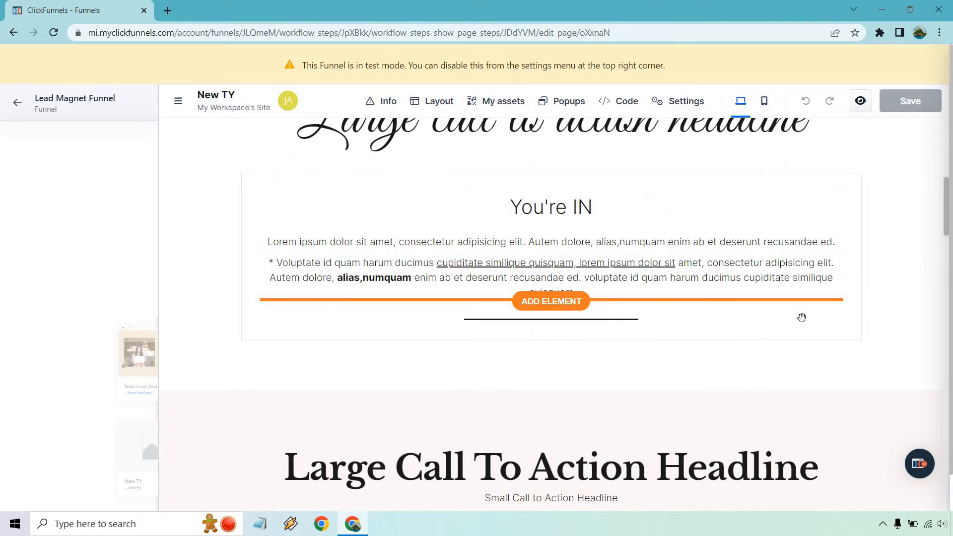
click(550, 301)
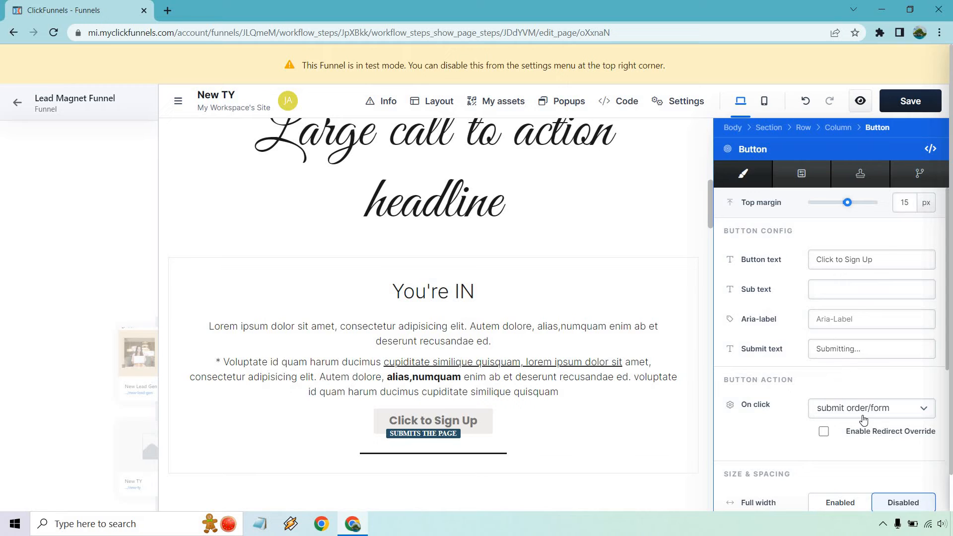
- Change the button's On click to go to a Custom URL and return to the funnel workflow
click(871, 408)
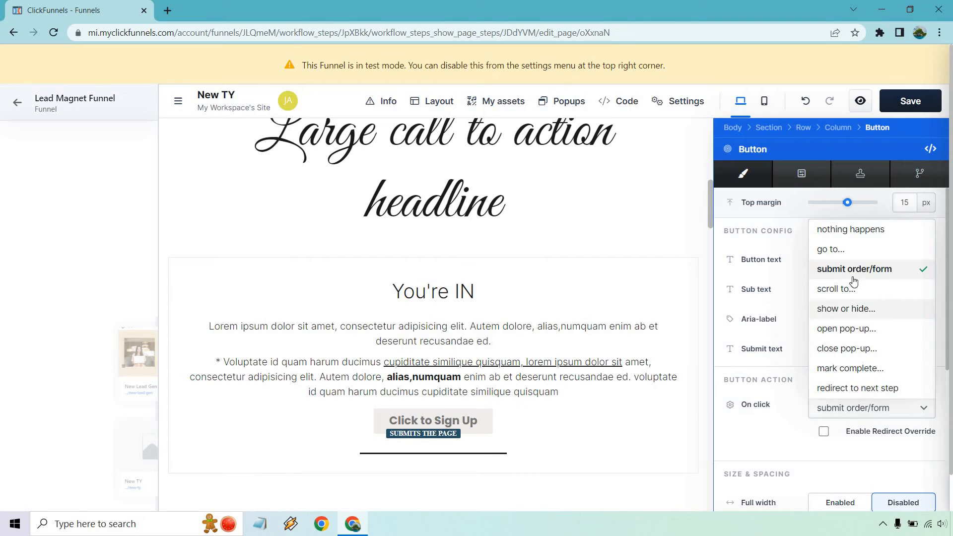
click(829, 248)
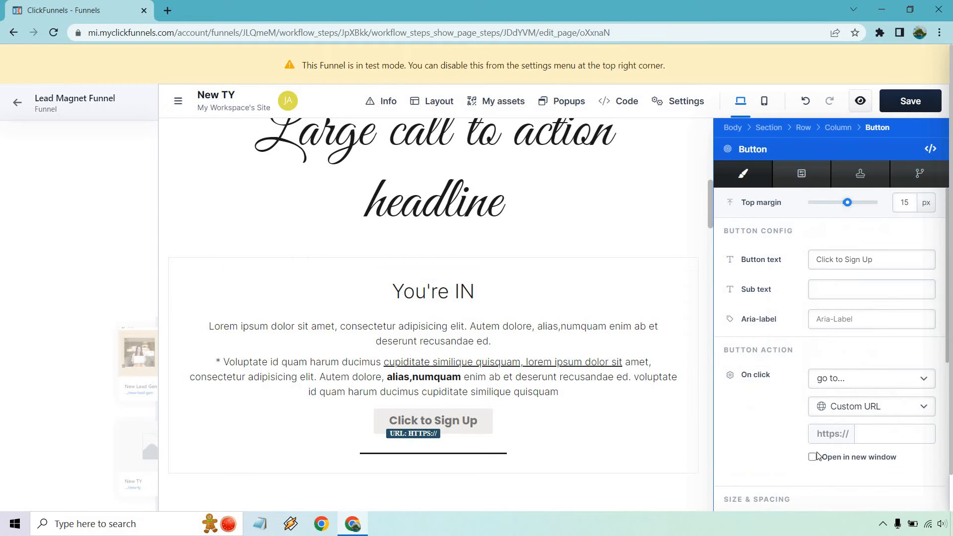
click(813, 457)
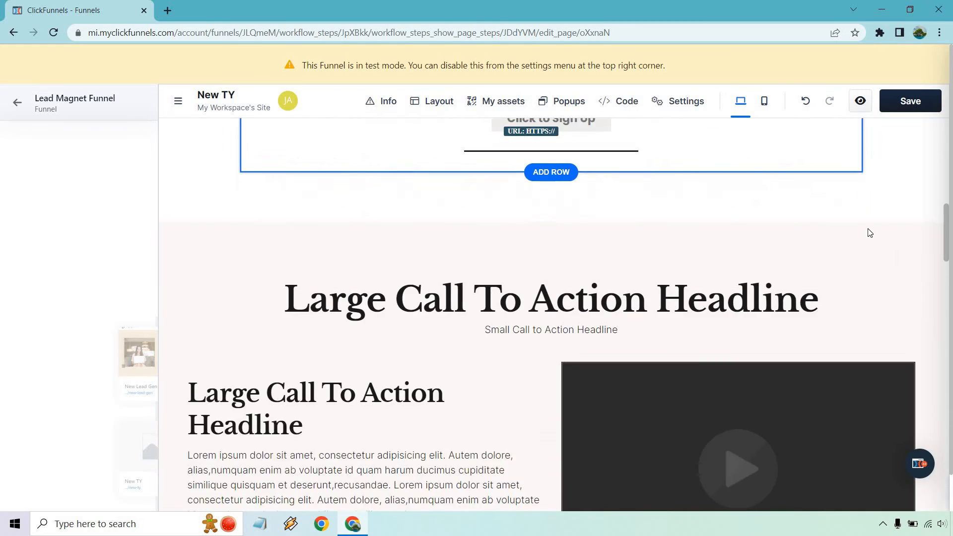
scroll(down, 3)
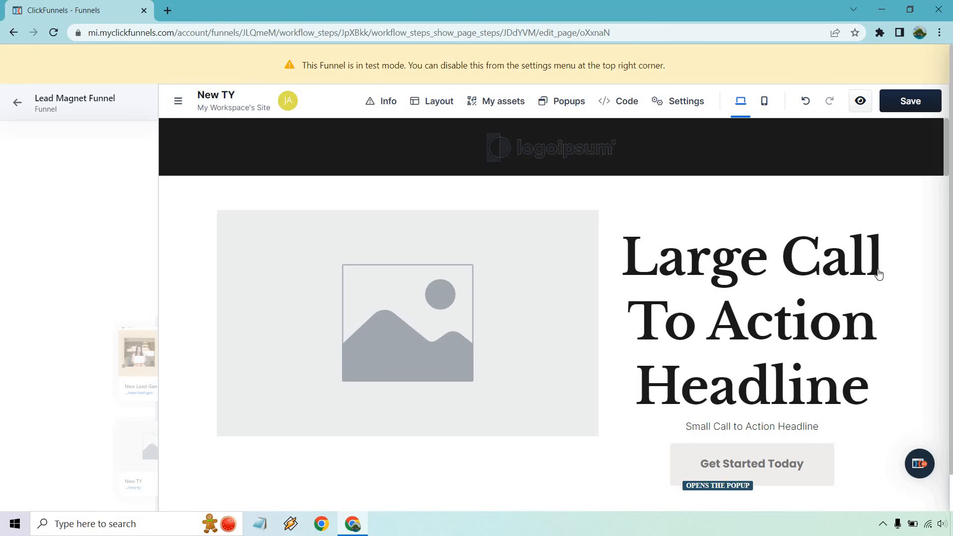
click(910, 101)
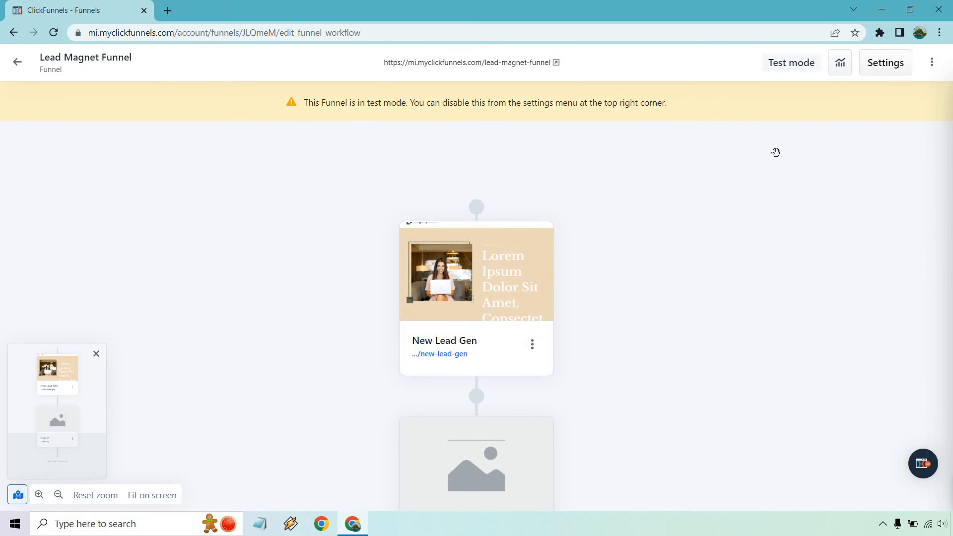
- Set Test Mode? to No in the funnel settings so the funnel is Live
click(883, 63)
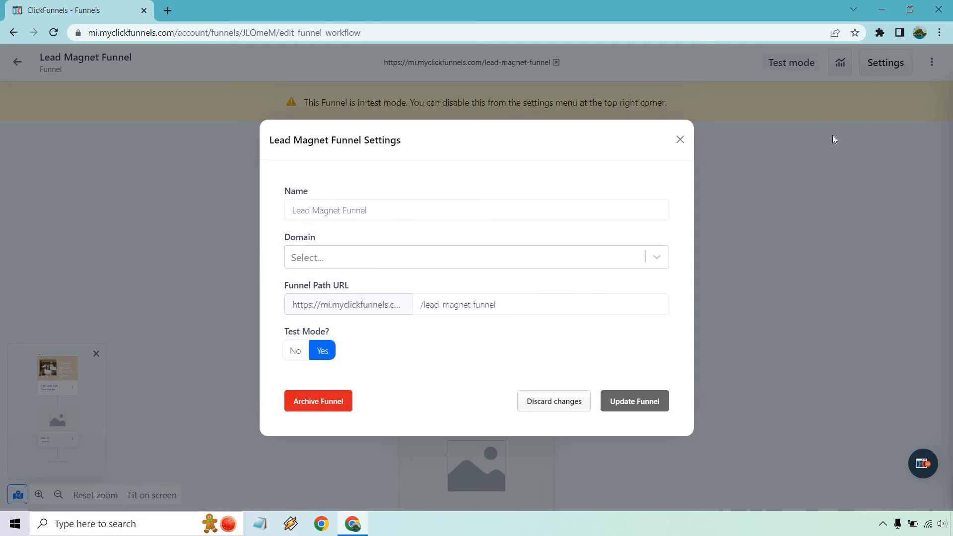
click(476, 257)
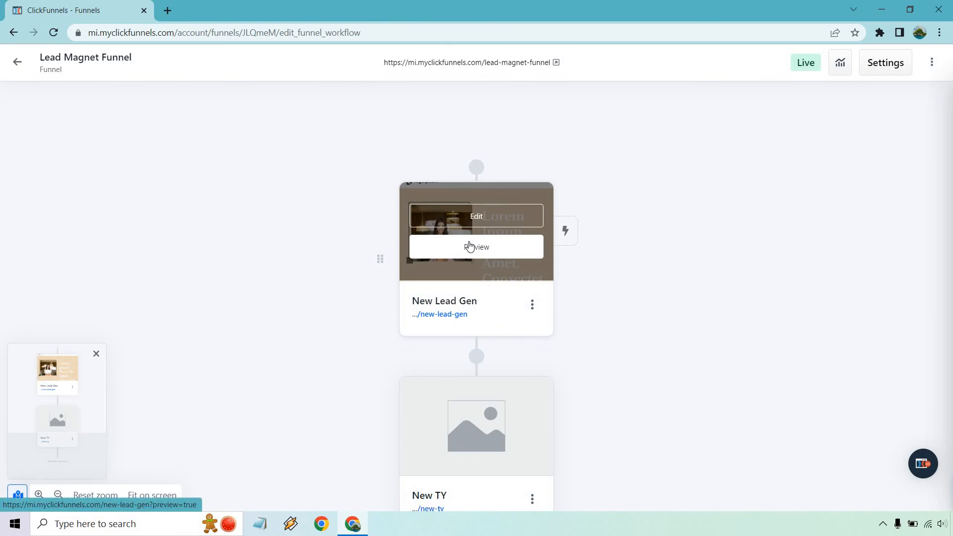
- Preview New Lead Gen, launch GET STARTED TODAY! popup and submit a test email via Click to Sign Up
click(475, 247)
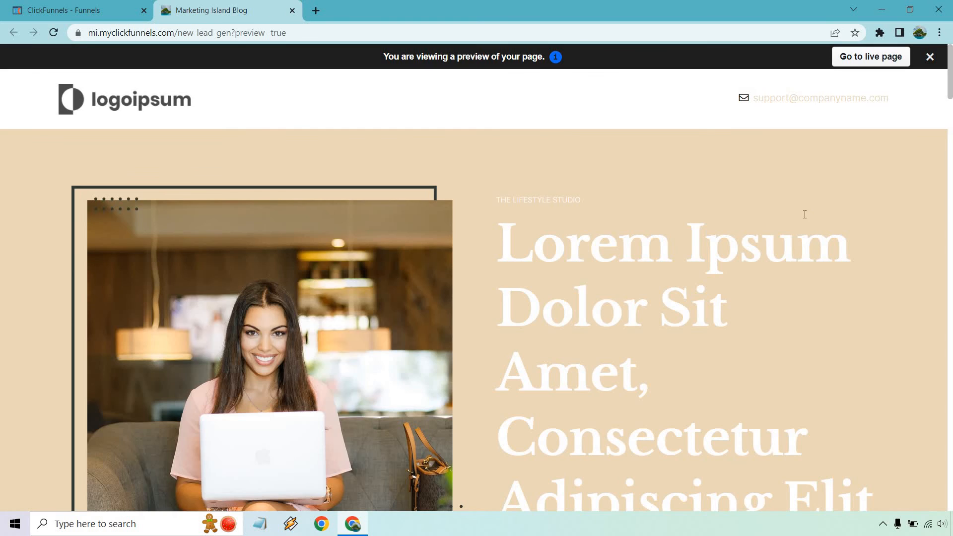
scroll(down, 3)
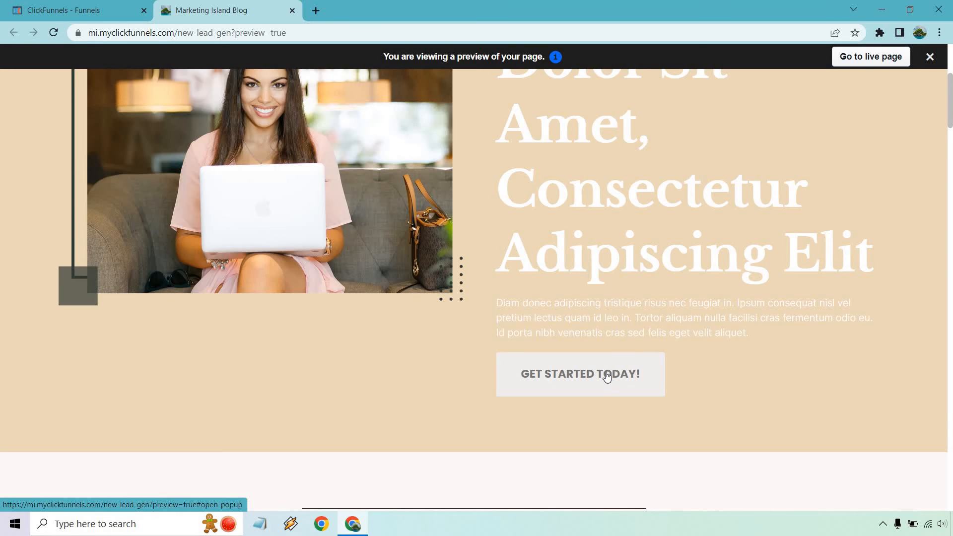
click(578, 374)
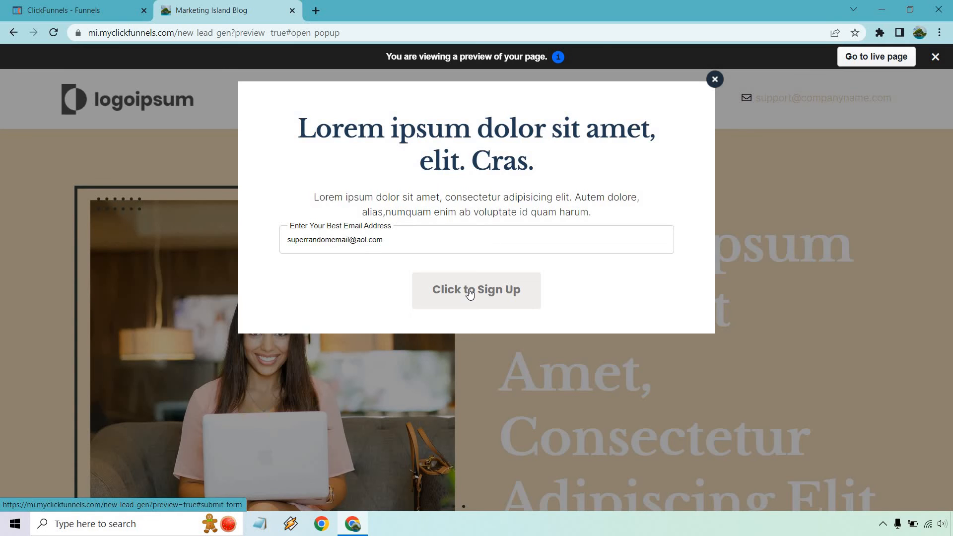
click(475, 290)
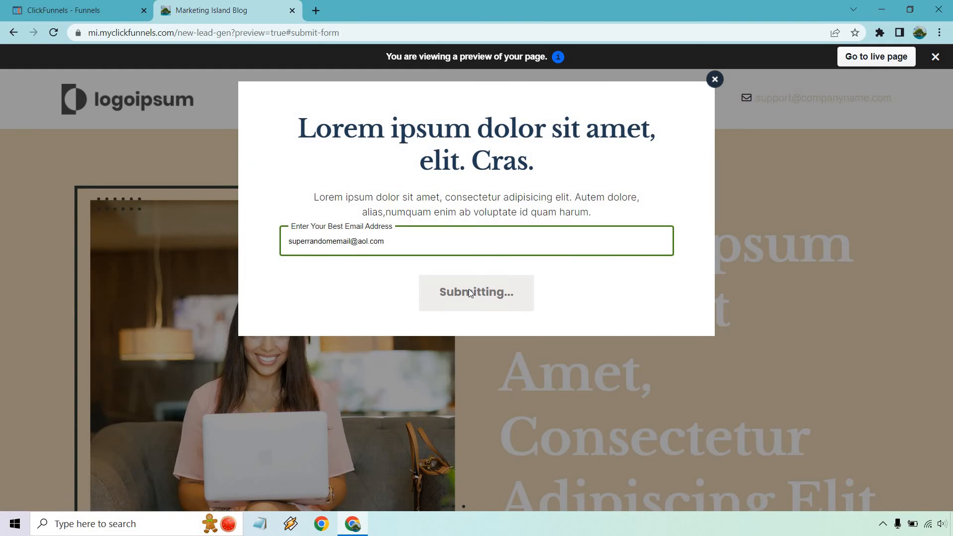
- Land on the New TY page with its You're IN message and review it
click(475, 292)
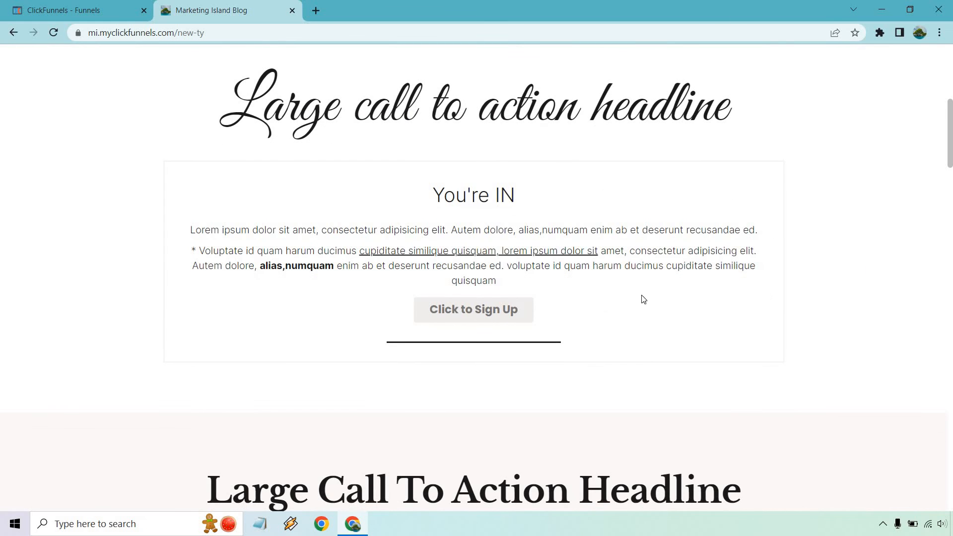
mouse_move(812, 317)
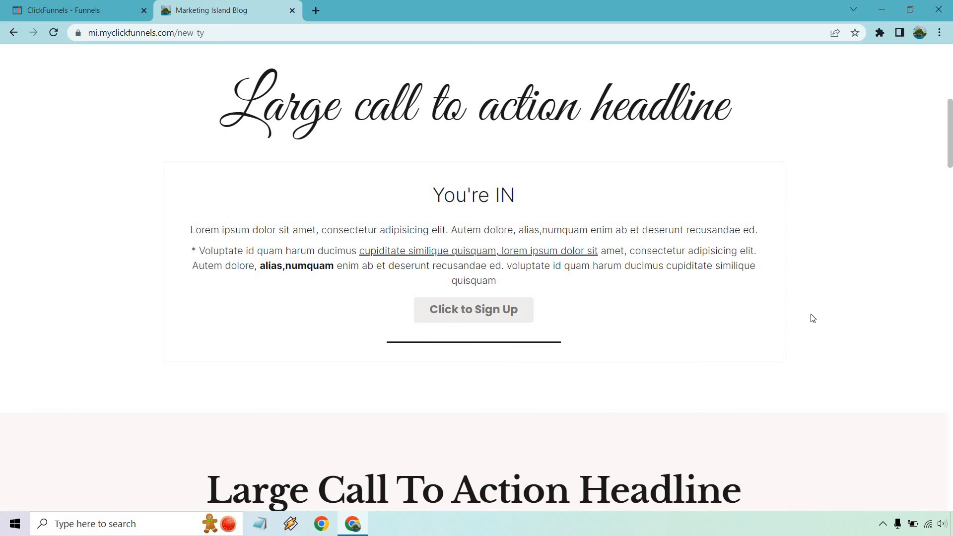
scroll(down, 3)
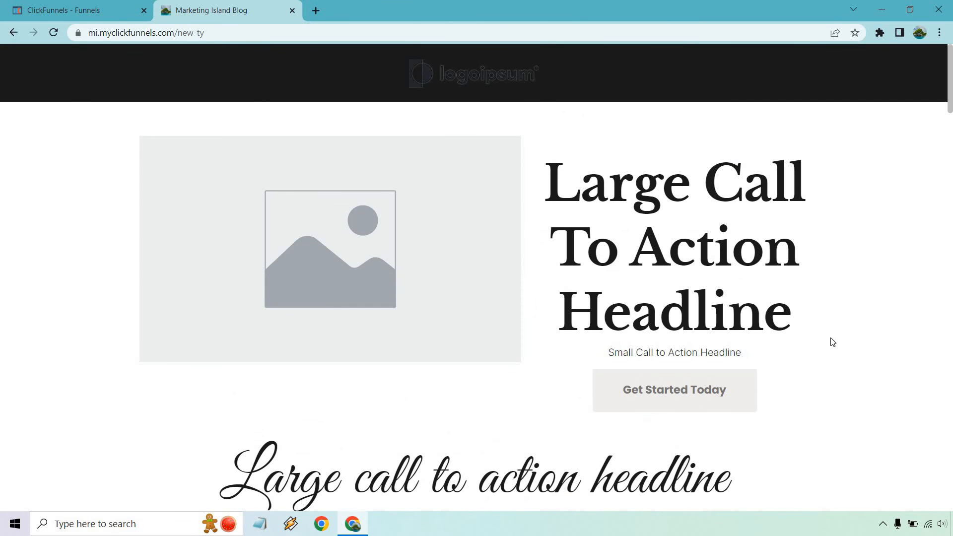
mouse_move(610, 364)
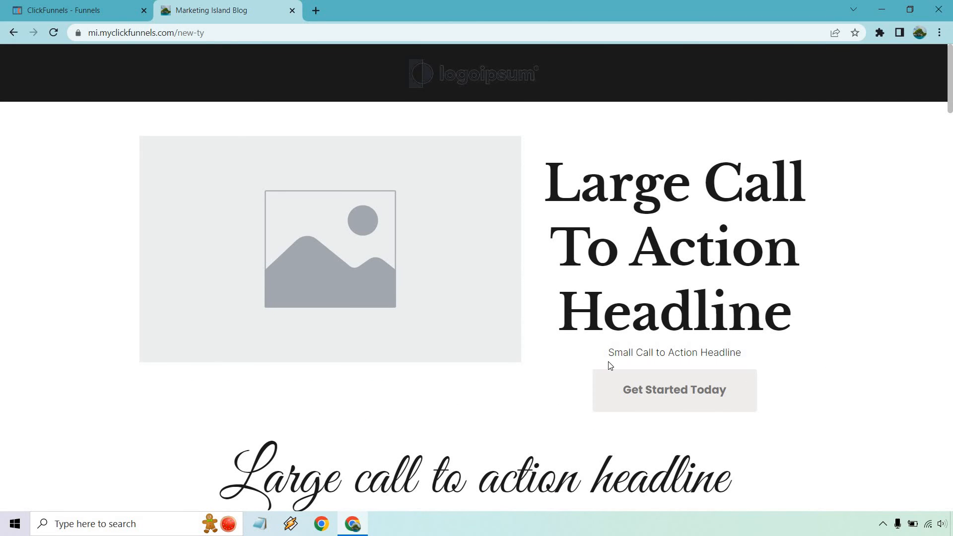
click(70, 10)
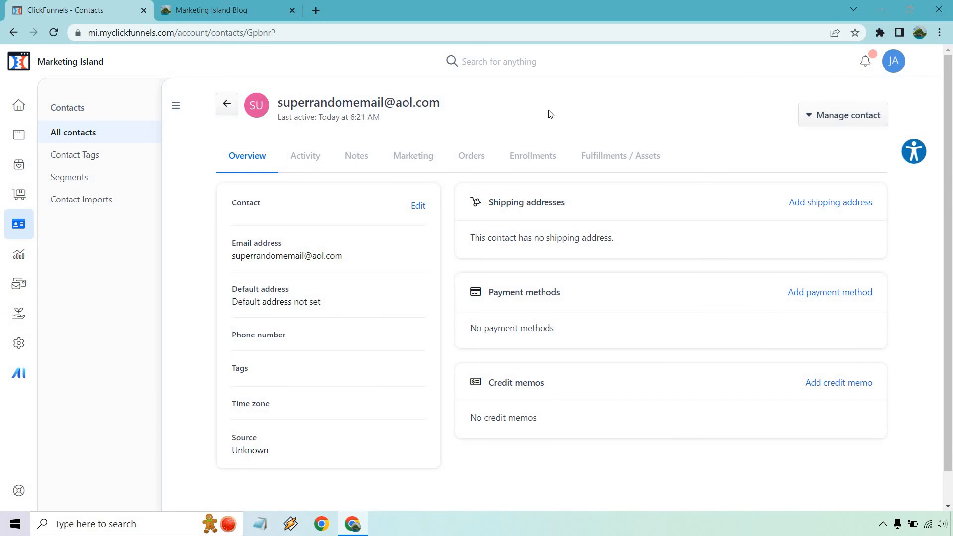
mouse_move(681, 107)
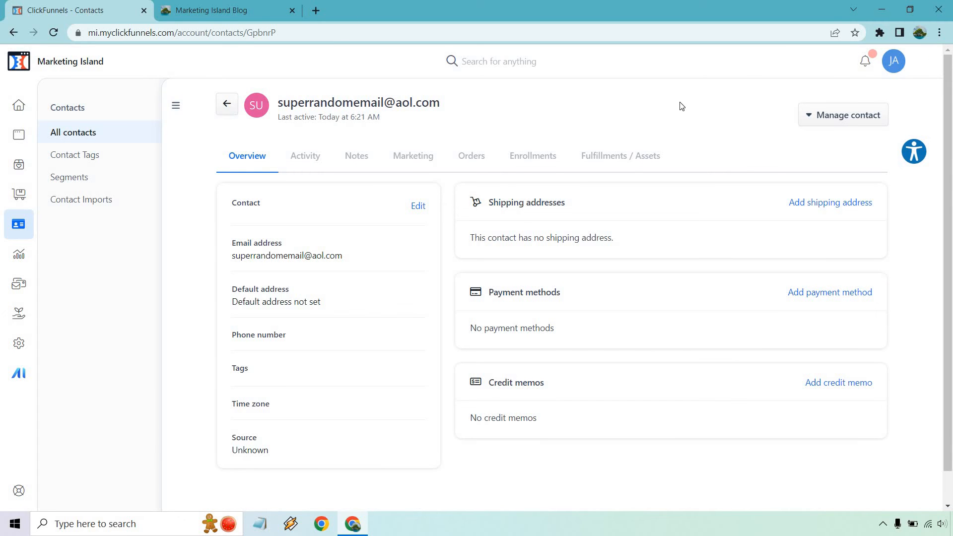